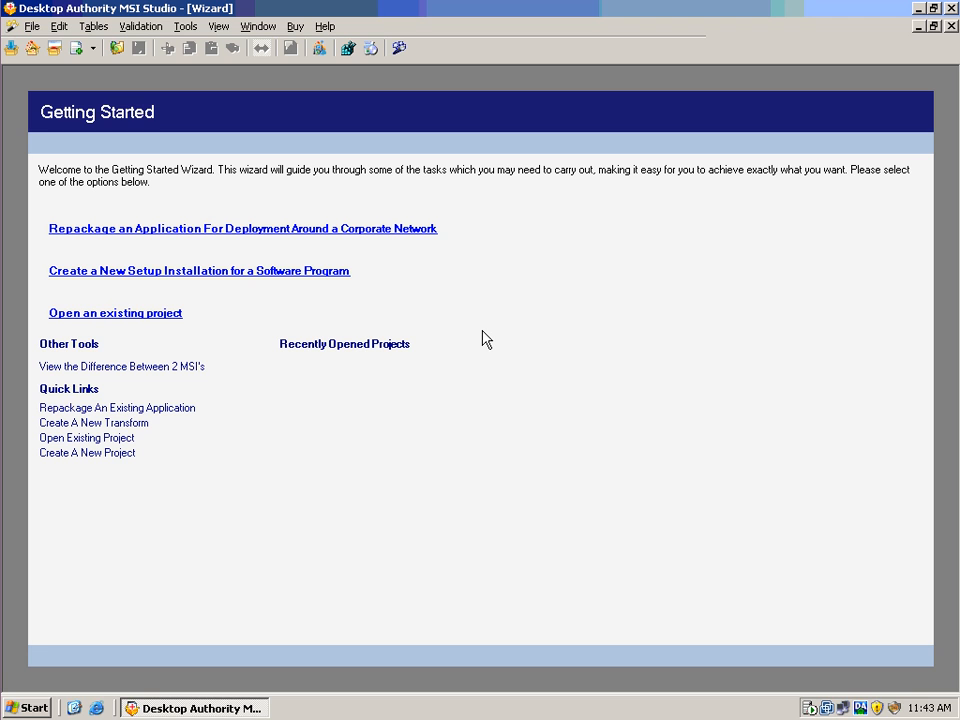
{"action": "mouse_move", "coordinate": [459, 311]}
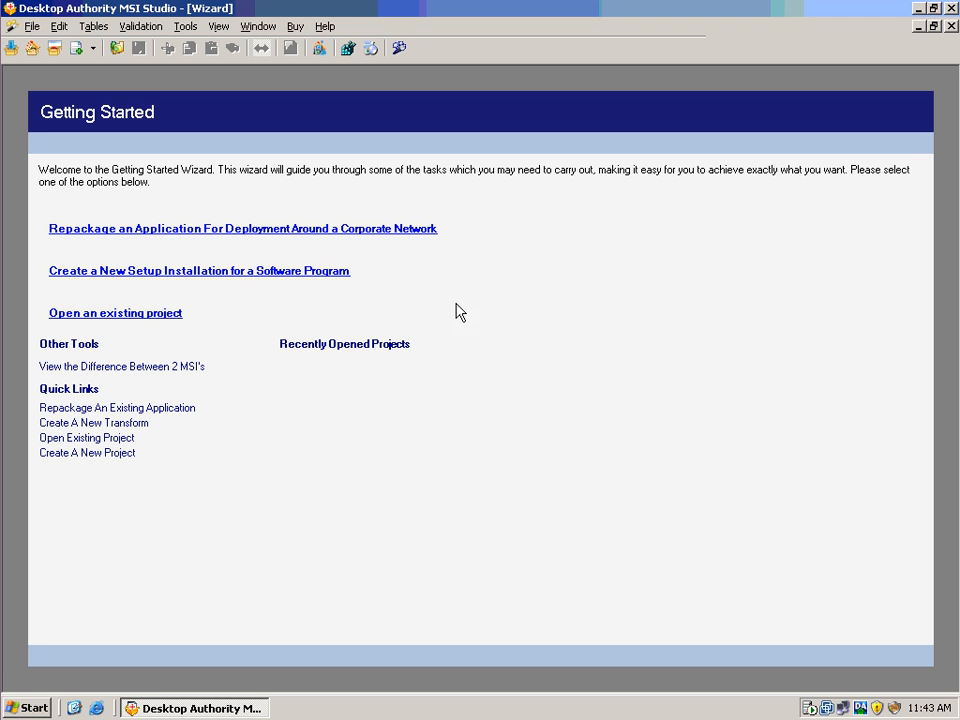
{"action": "mouse_move", "coordinate": [392, 238]}
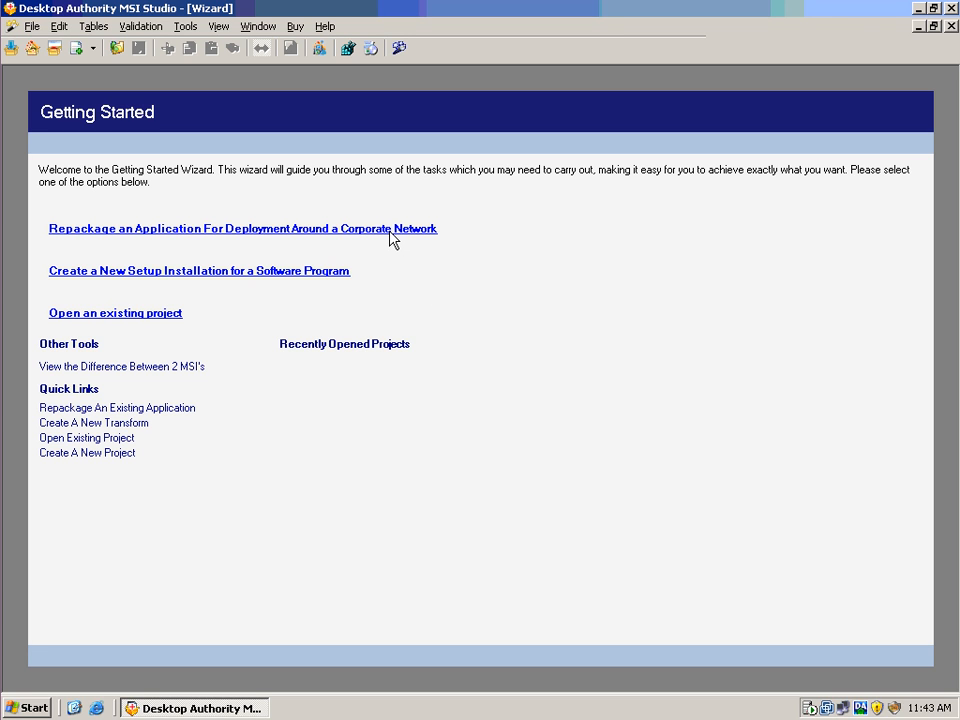
- Choose 'Repackage an Application For Deployment Around a Corporate Network' on Getting Started
{"action": "left_click", "coordinate": [243, 228]}
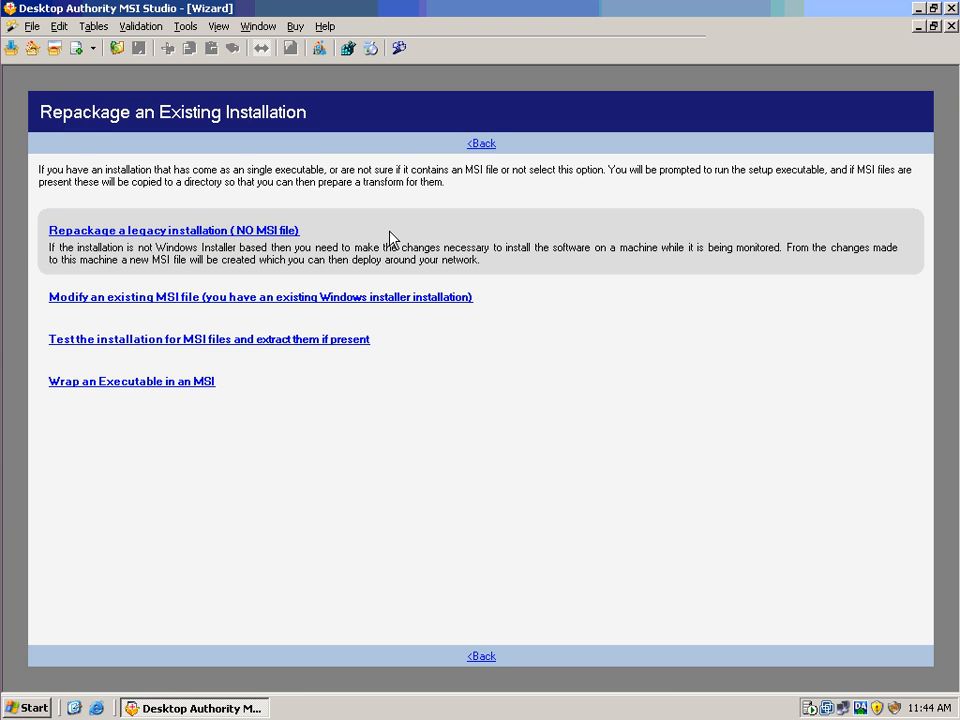
{"action": "mouse_move", "coordinate": [310, 232]}
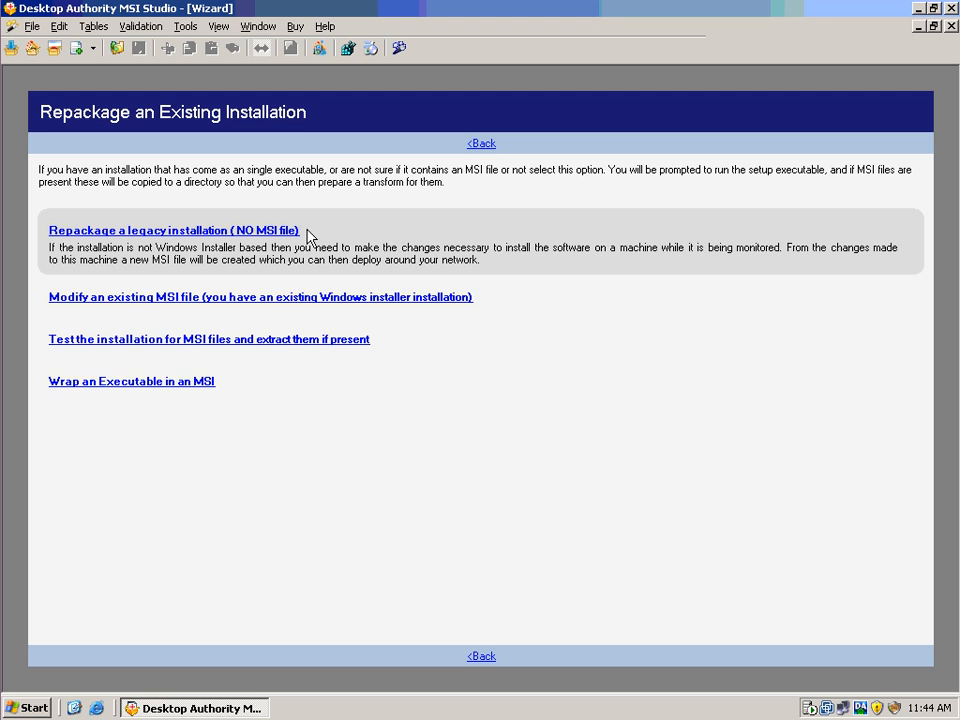
- Select 'Repackage a legacy installation (NO MSI file)' to reach Monitor and Snapshot settings
{"action": "left_click", "coordinate": [173, 230]}
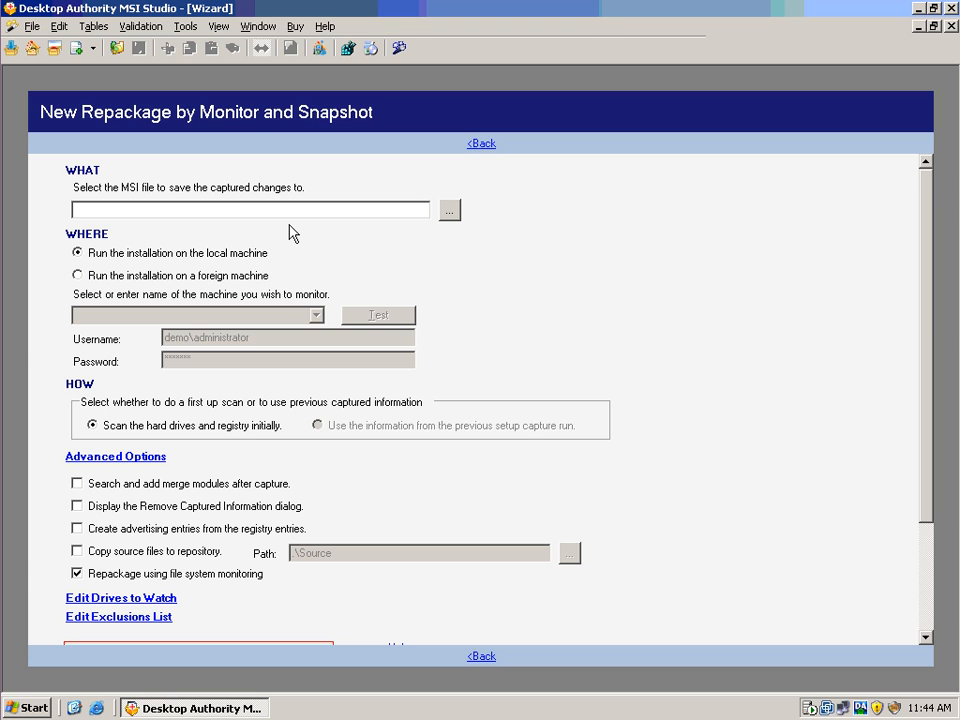
{"action": "mouse_move", "coordinate": [296, 236]}
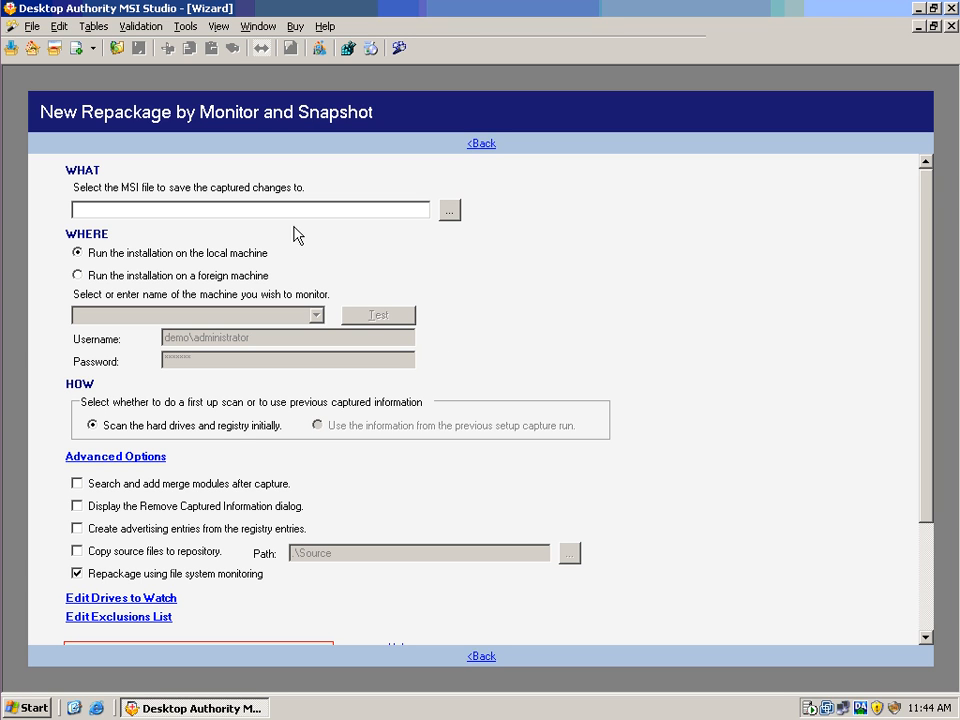
{"action": "mouse_move", "coordinate": [485, 645]}
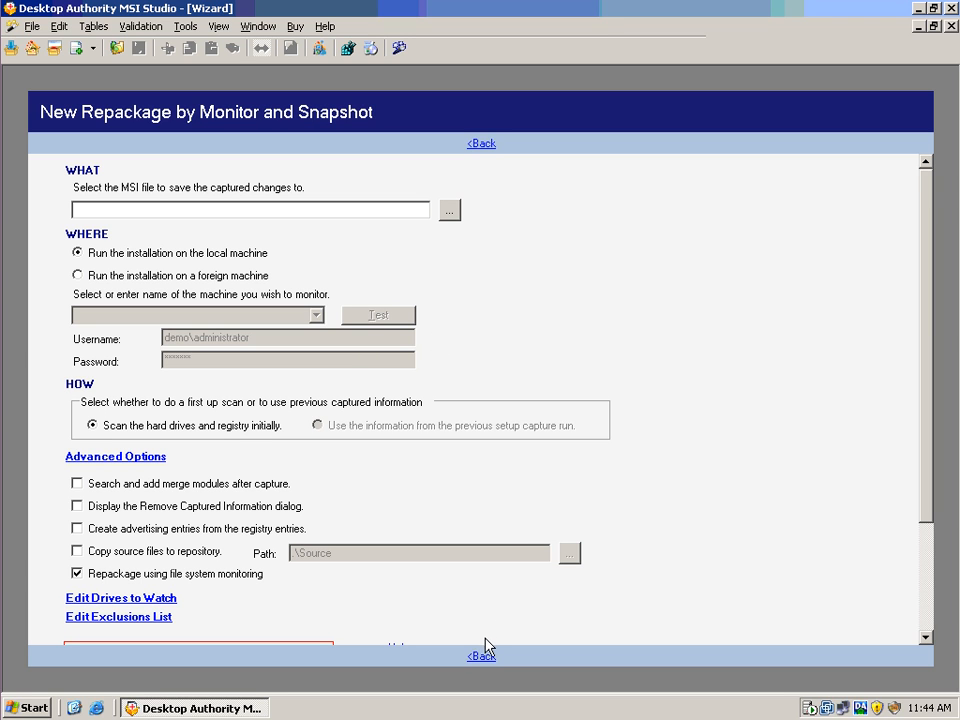
- Preview the Create A New Transform page for 'Modify an existing MSI file', then go back
{"action": "left_click", "coordinate": [481, 656]}
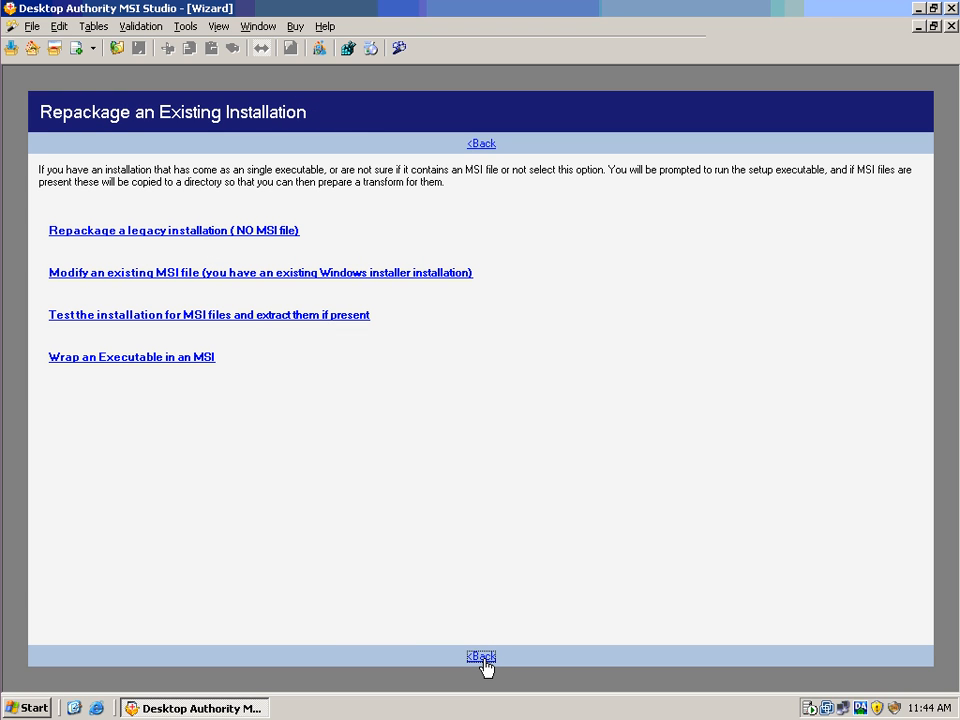
{"action": "mouse_move", "coordinate": [476, 290]}
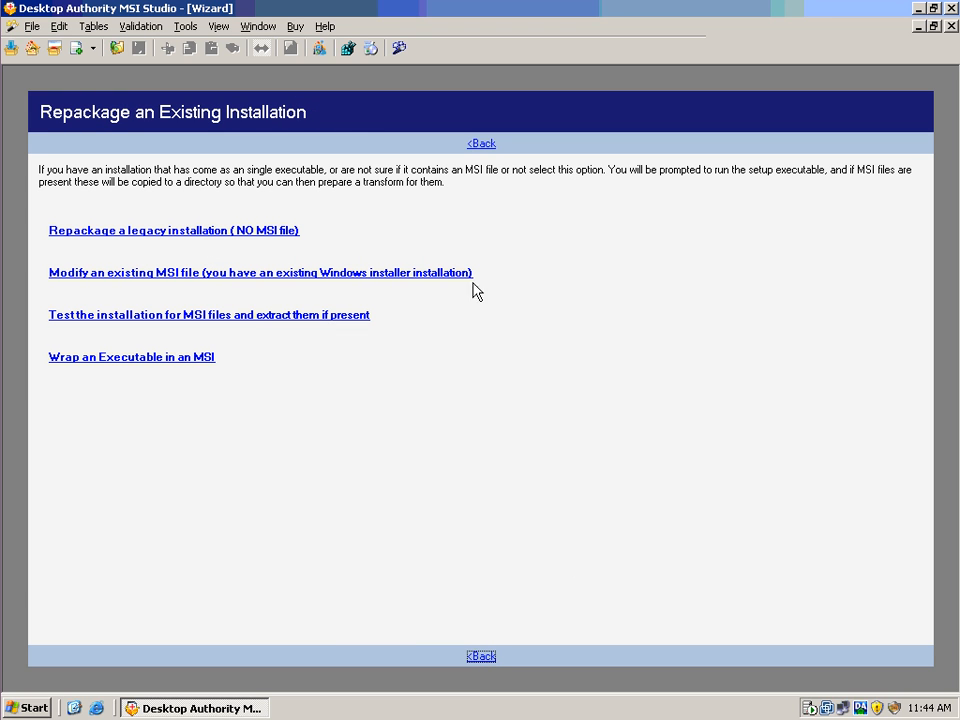
{"action": "left_click", "coordinate": [260, 272]}
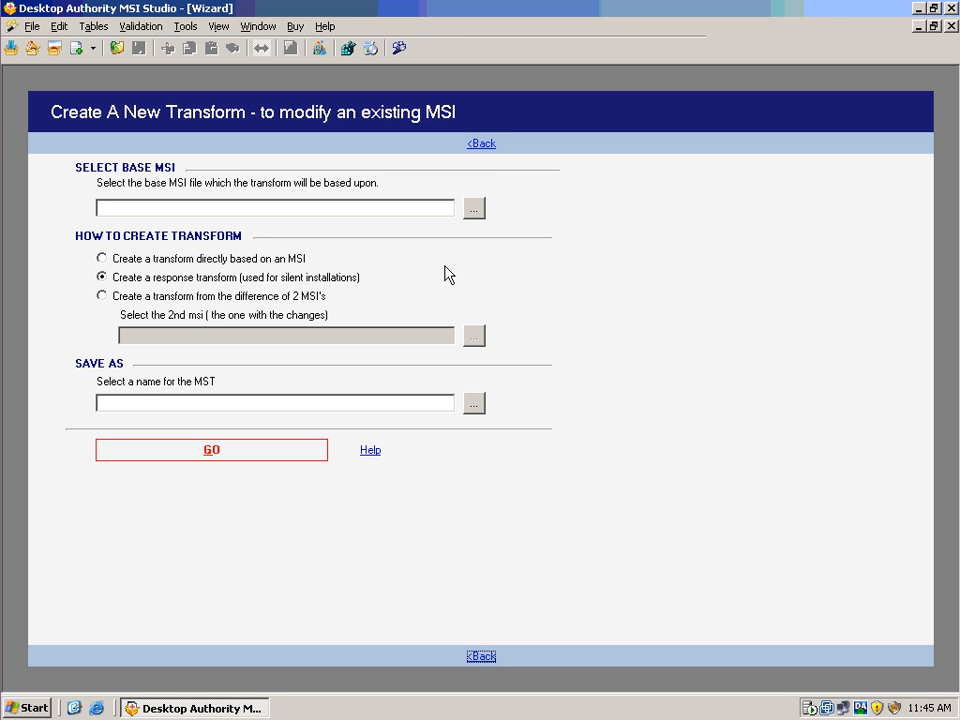
{"action": "mouse_move", "coordinate": [490, 150]}
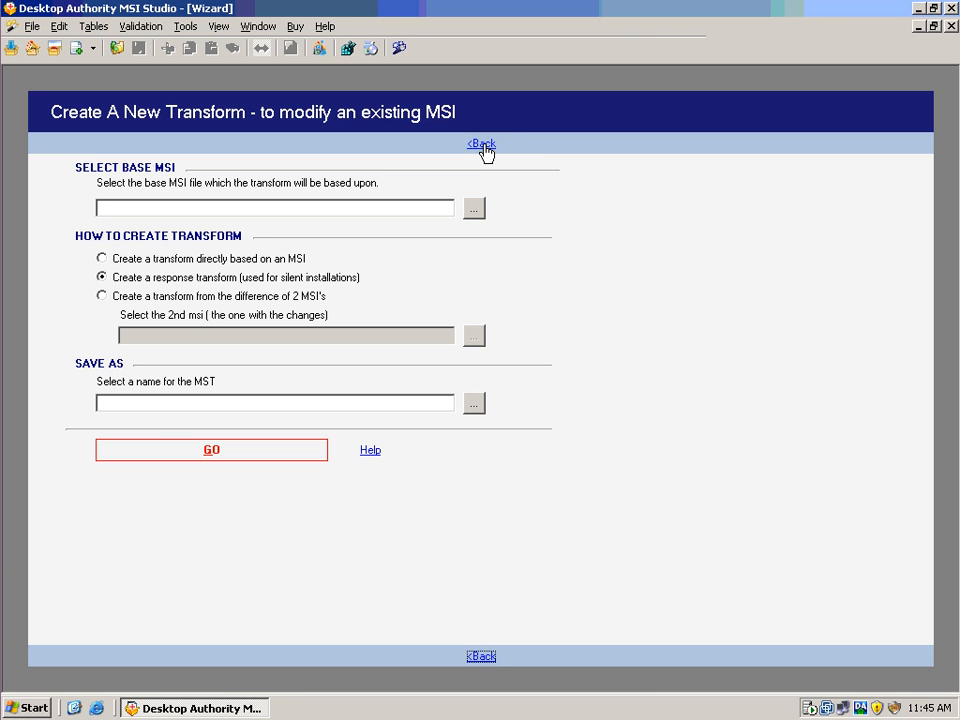
{"action": "left_click", "coordinate": [481, 144]}
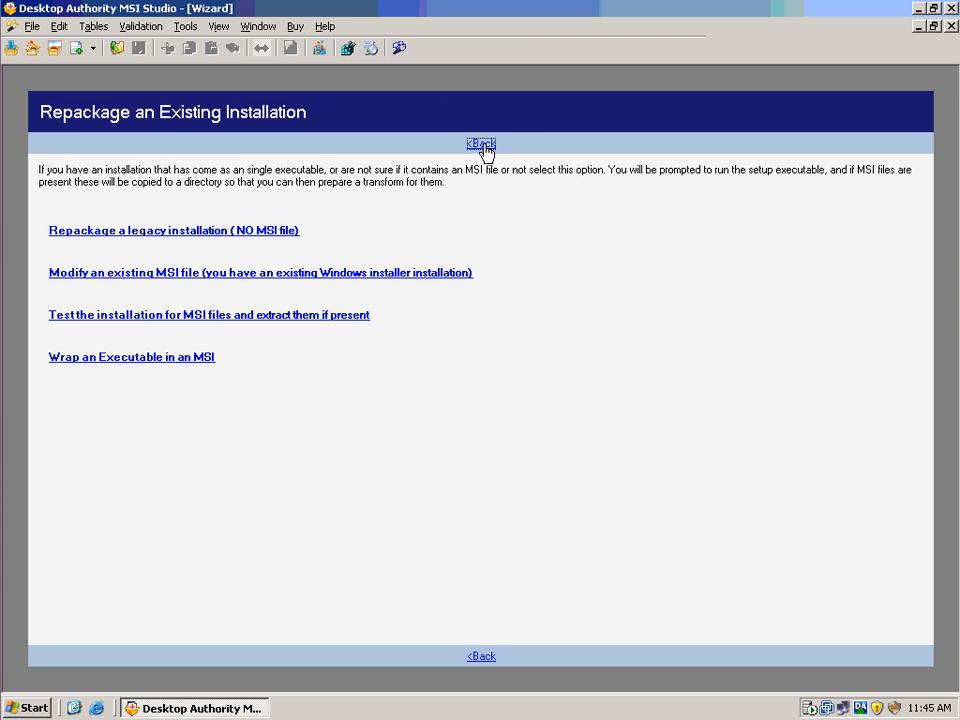
{"action": "left_click", "coordinate": [260, 272]}
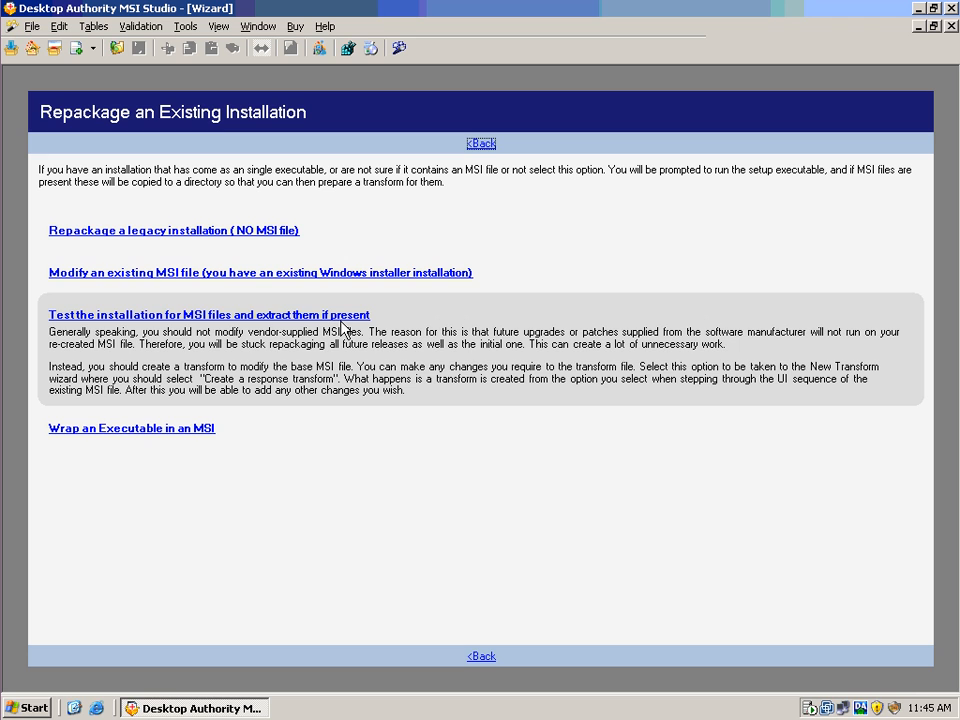
{"action": "left_click", "coordinate": [208, 314]}
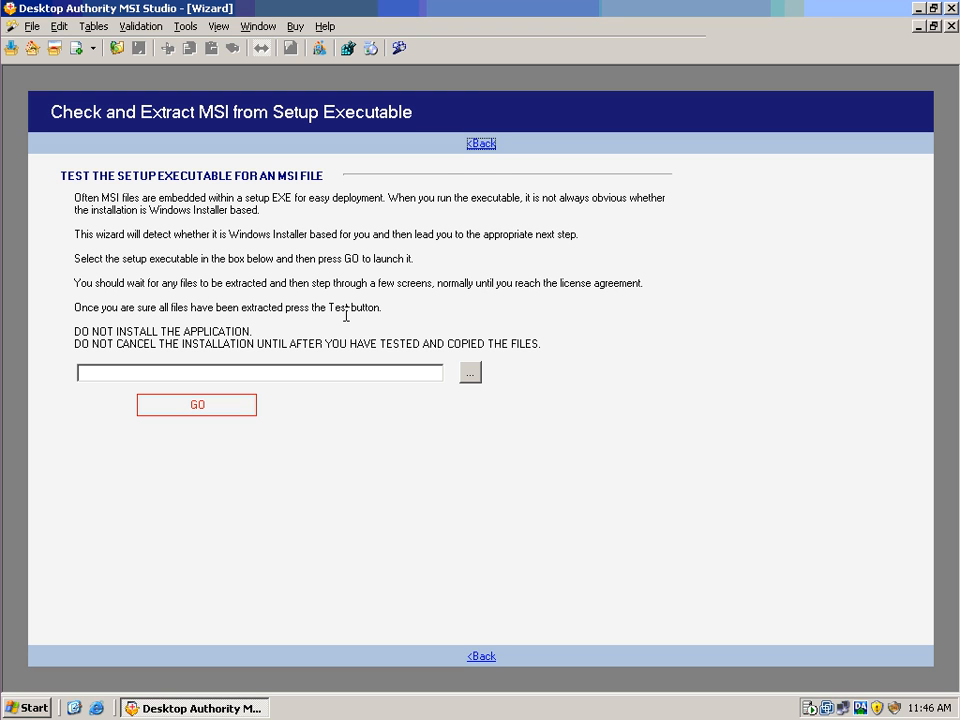
{"action": "mouse_move", "coordinate": [465, 169]}
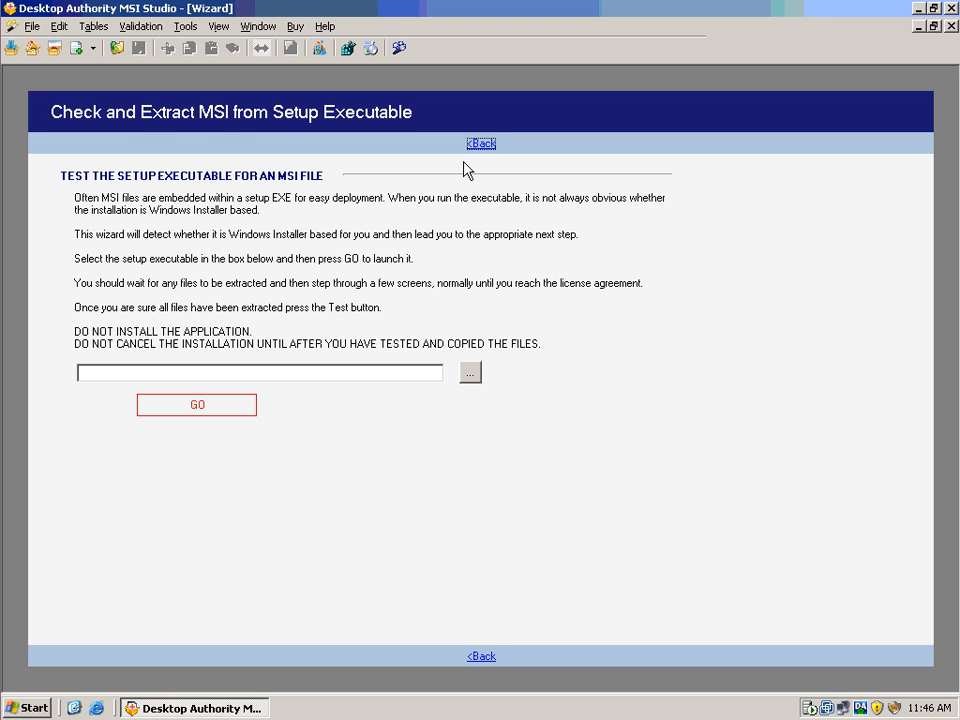
{"action": "left_click", "coordinate": [481, 143]}
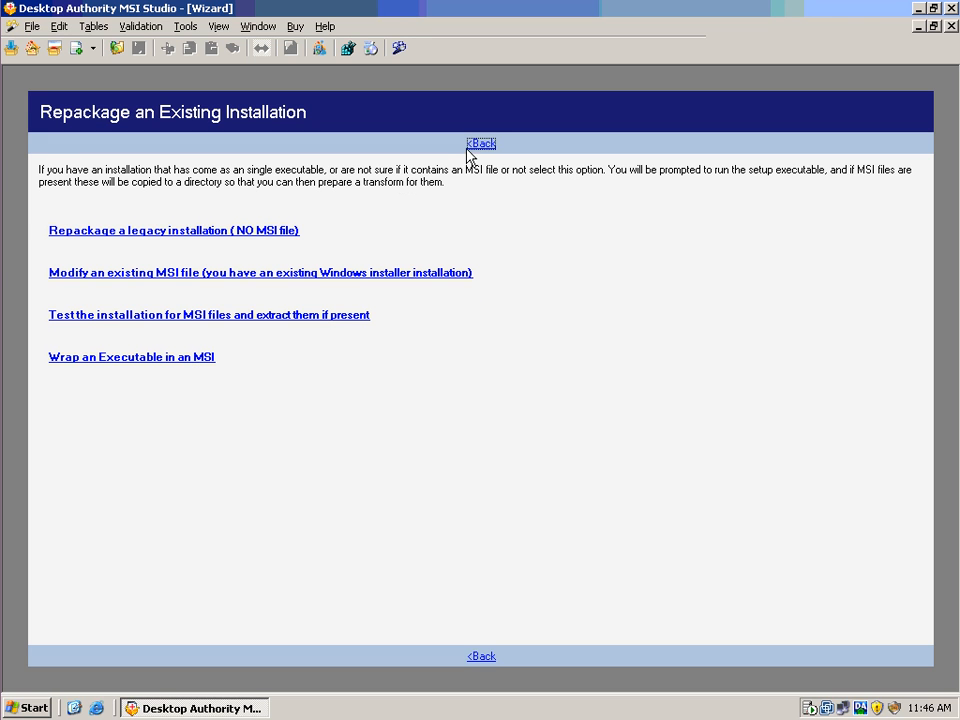
{"action": "mouse_move", "coordinate": [480, 145]}
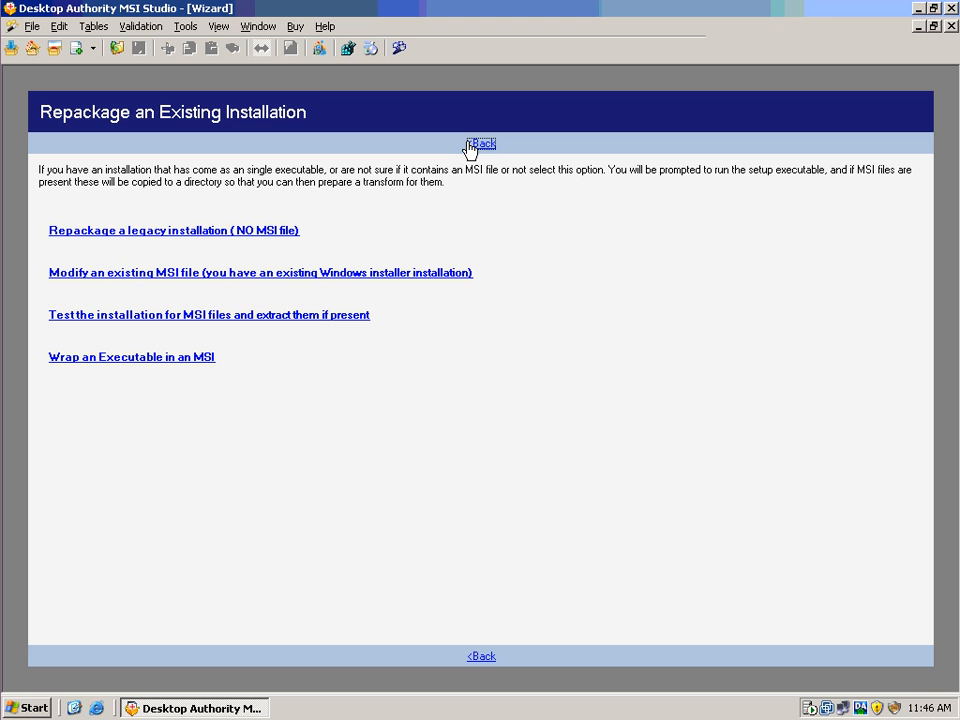
- Return to Getting Started, start a new setup installation, and select REPACKAGE TEMPLATE
{"action": "left_click", "coordinate": [481, 143]}
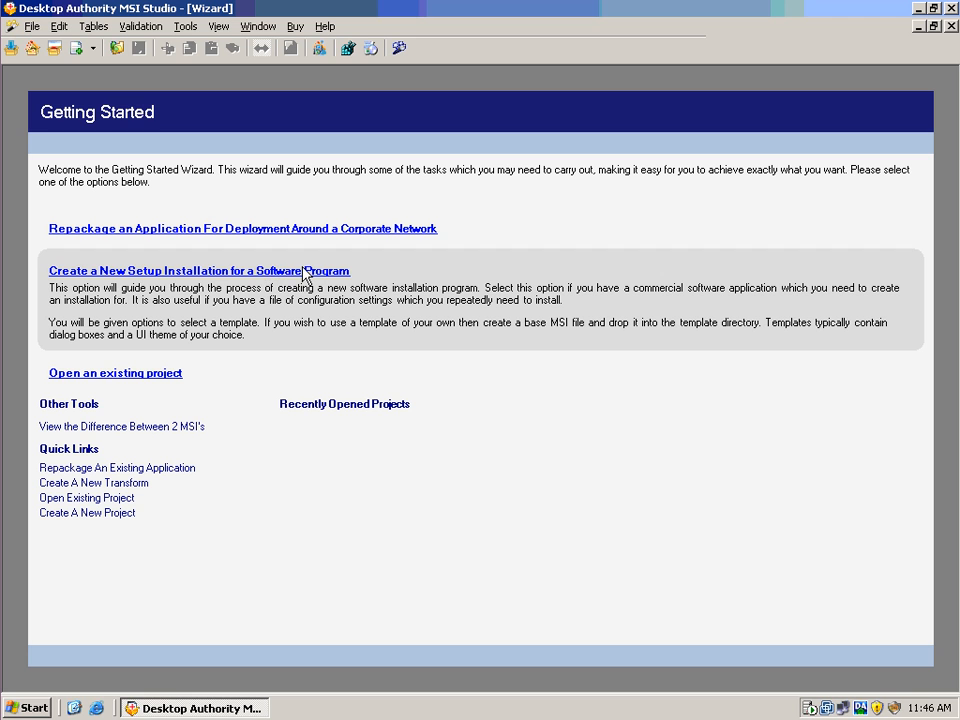
{"action": "left_click", "coordinate": [199, 270]}
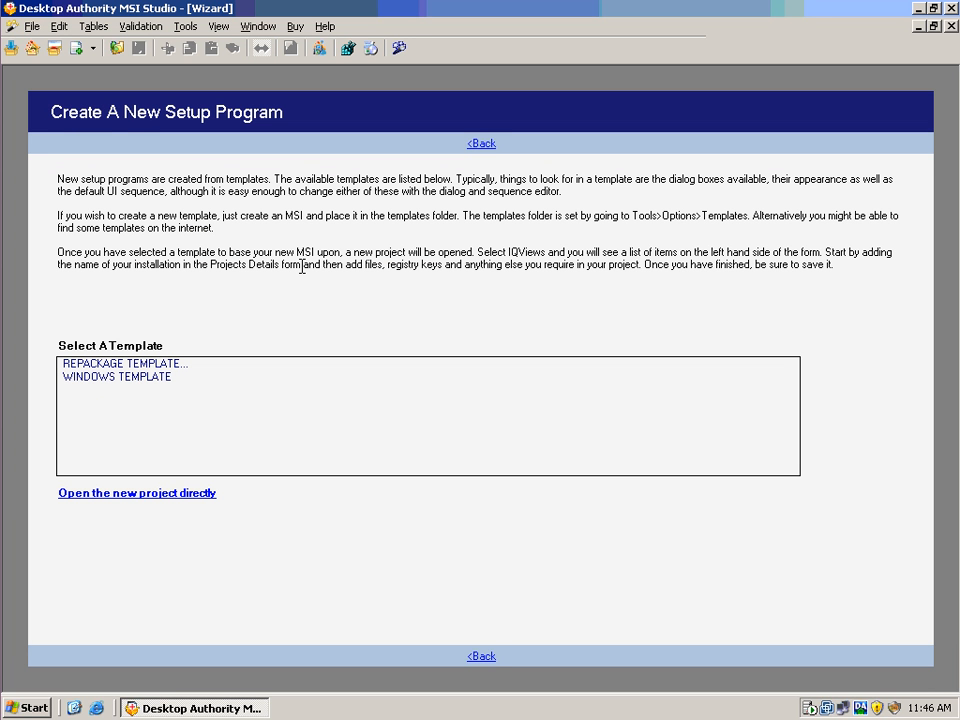
{"action": "left_click", "coordinate": [124, 363]}
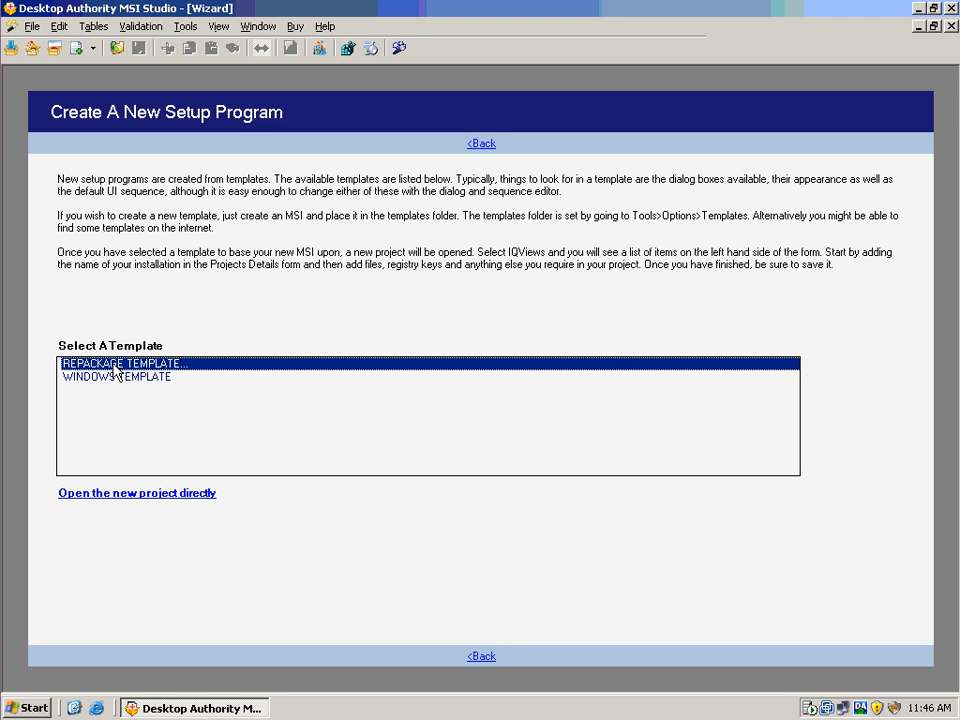
{"action": "mouse_move", "coordinate": [172, 417]}
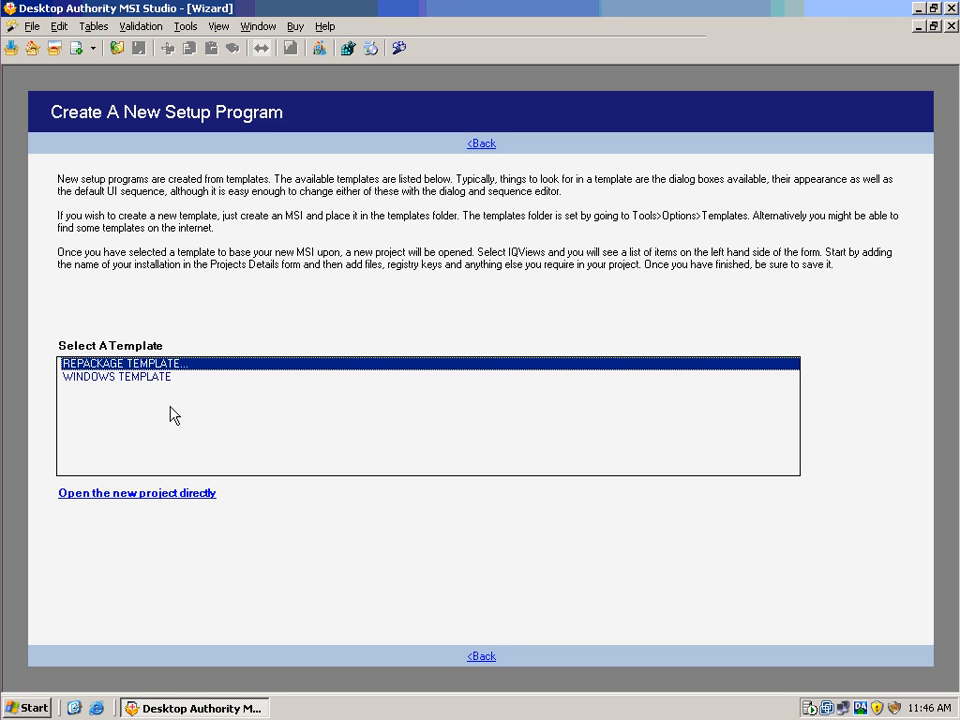
{"action": "mouse_move", "coordinate": [173, 498]}
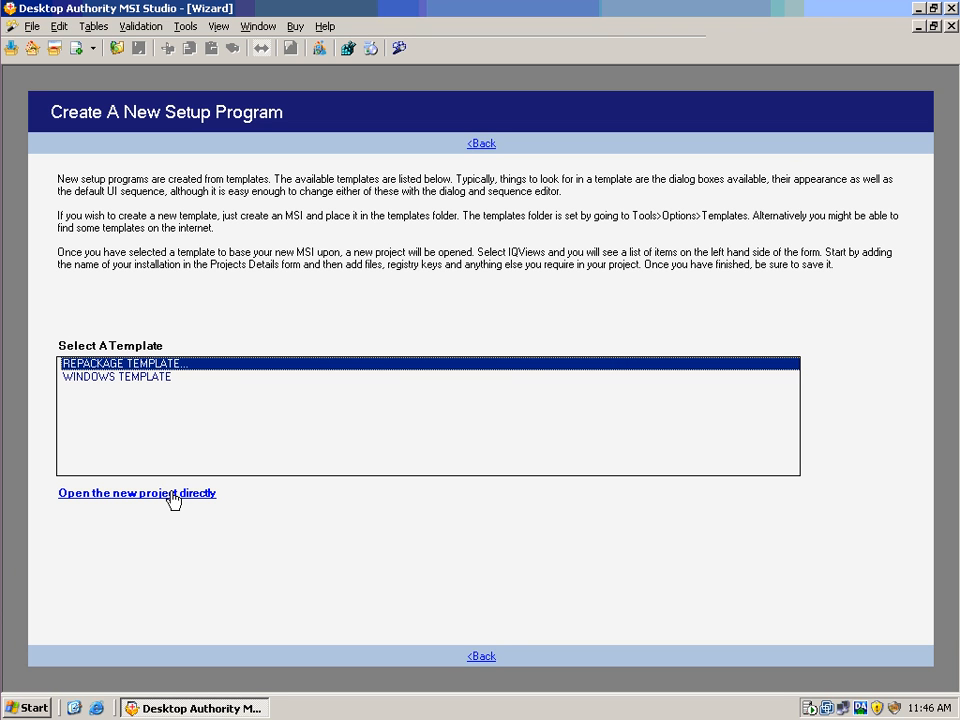
- Open the repackage-template project directly in IQ Views on Product Details
{"action": "left_click", "coordinate": [137, 493]}
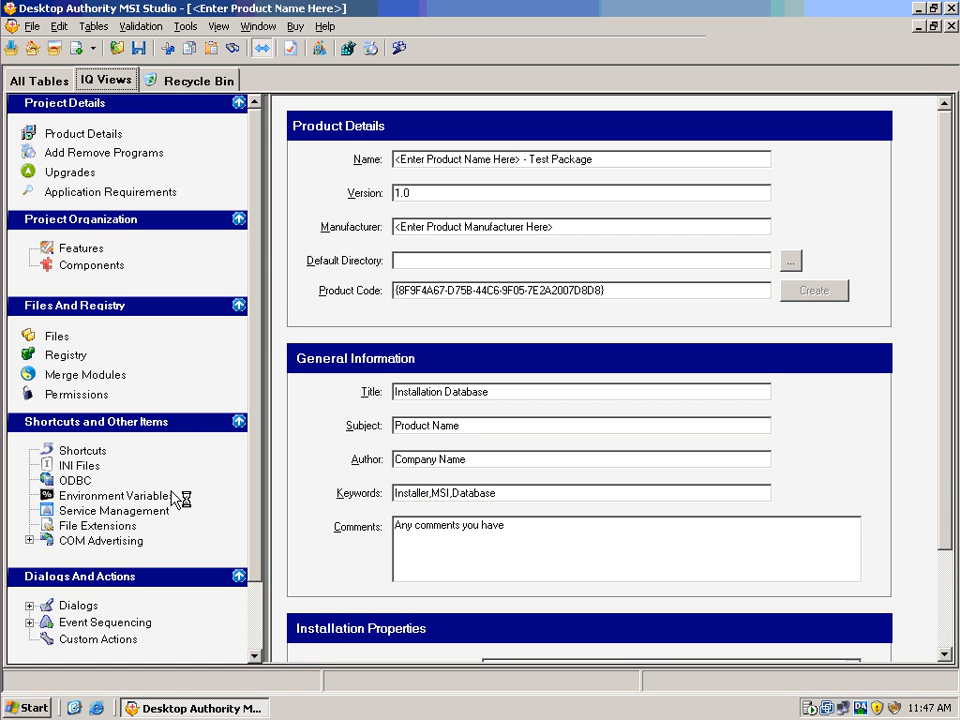
{"action": "mouse_move", "coordinate": [172, 498]}
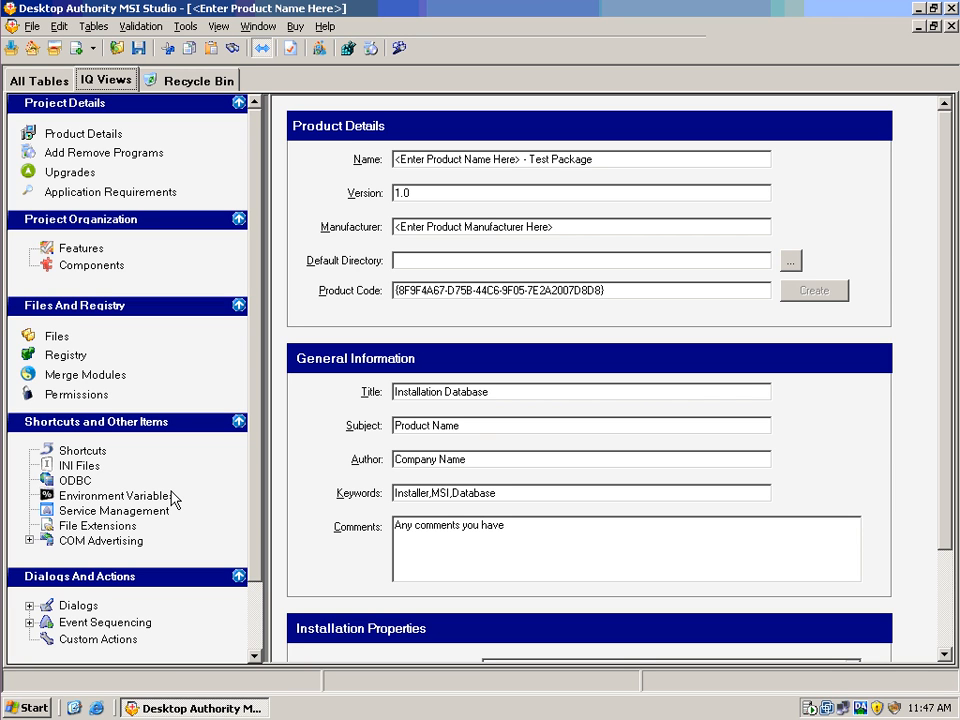
{"action": "mouse_move", "coordinate": [120, 140]}
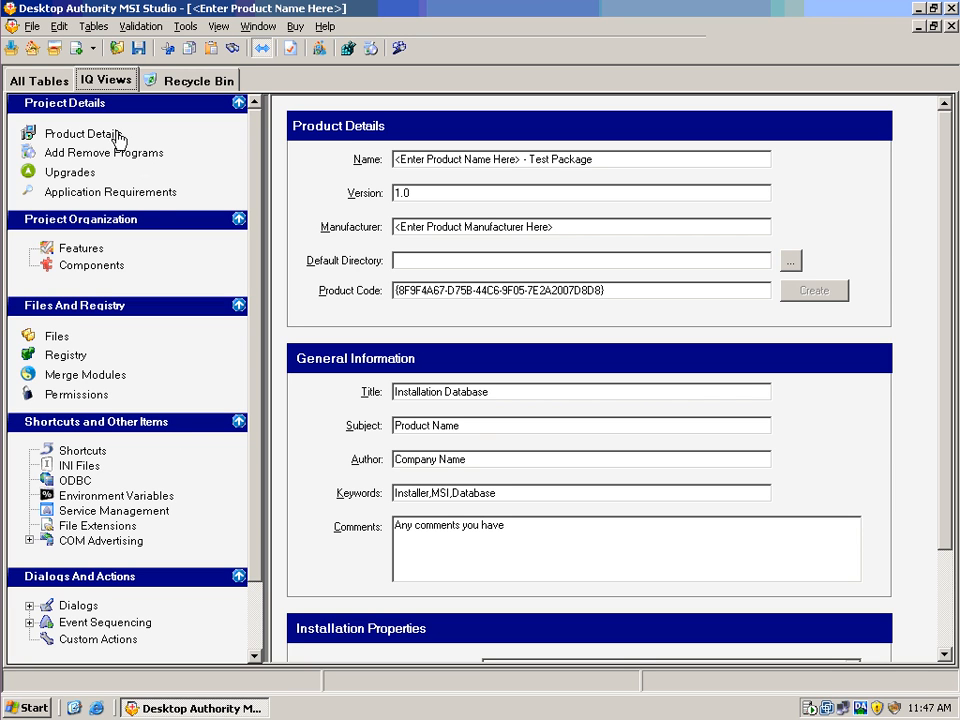
- Browse the All Tables list: _InstallValidate, _Sequence, AppId and the empty CheckBox table
{"action": "left_click", "coordinate": [38, 80]}
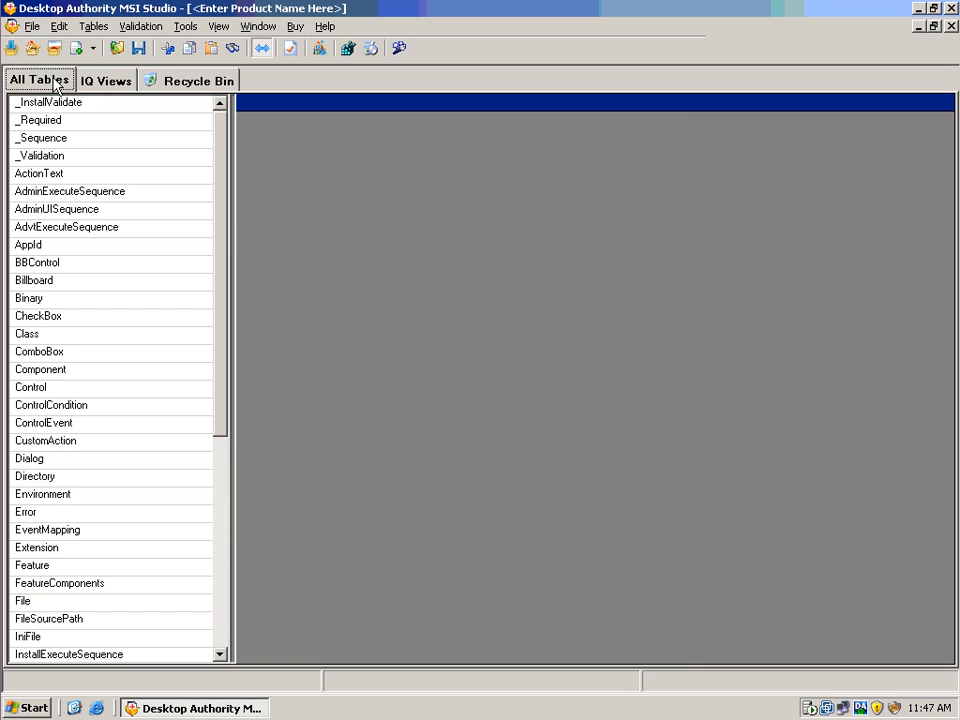
{"action": "left_click", "coordinate": [49, 102]}
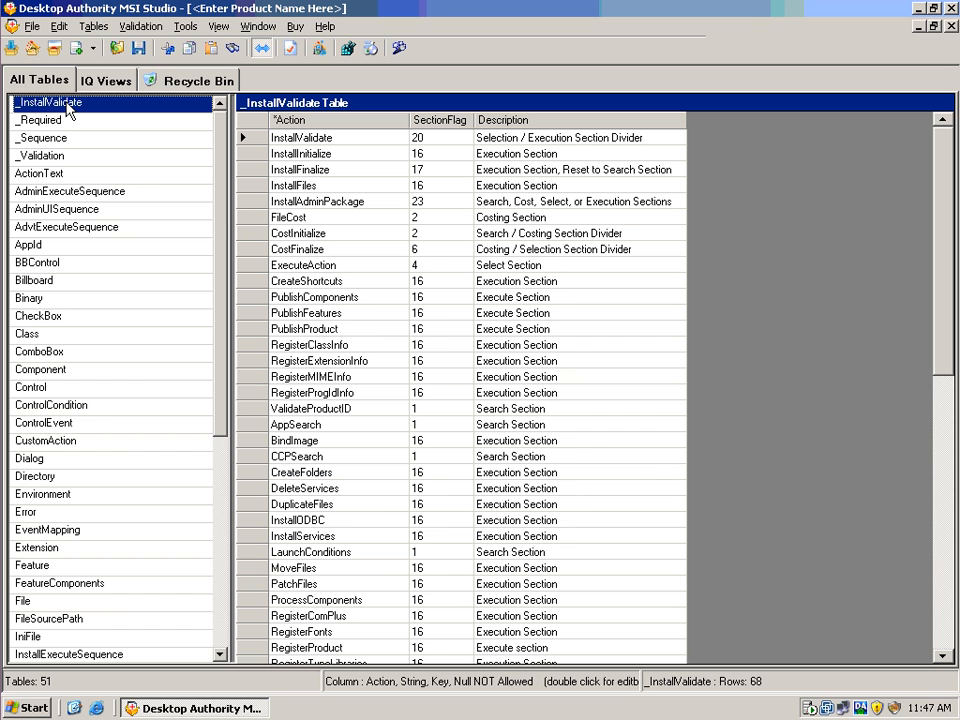
{"action": "left_click", "coordinate": [41, 137]}
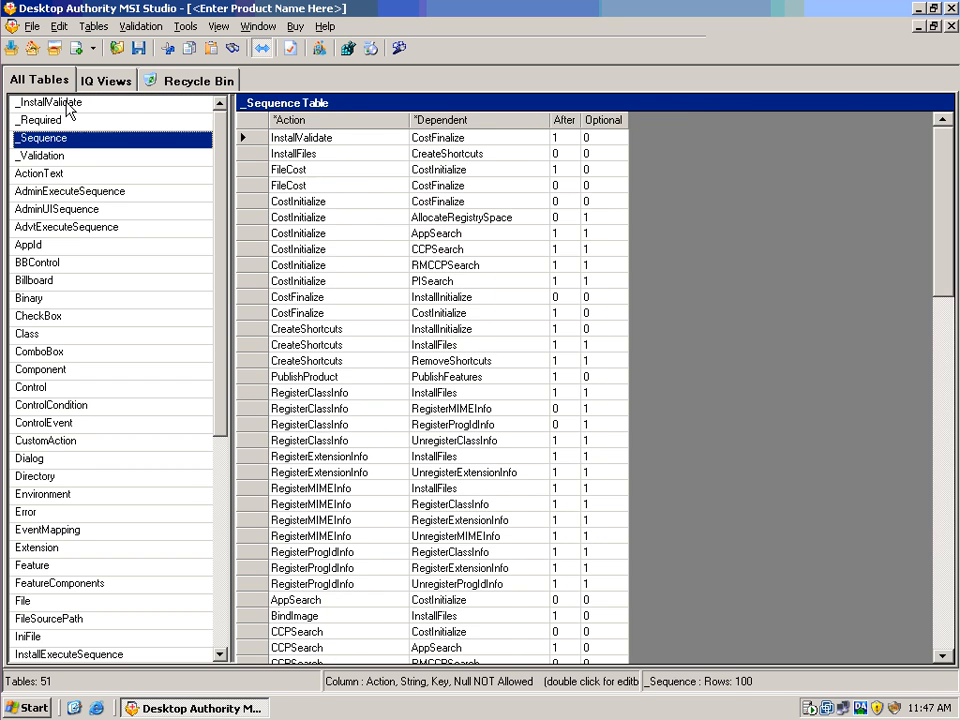
{"action": "left_click", "coordinate": [28, 245]}
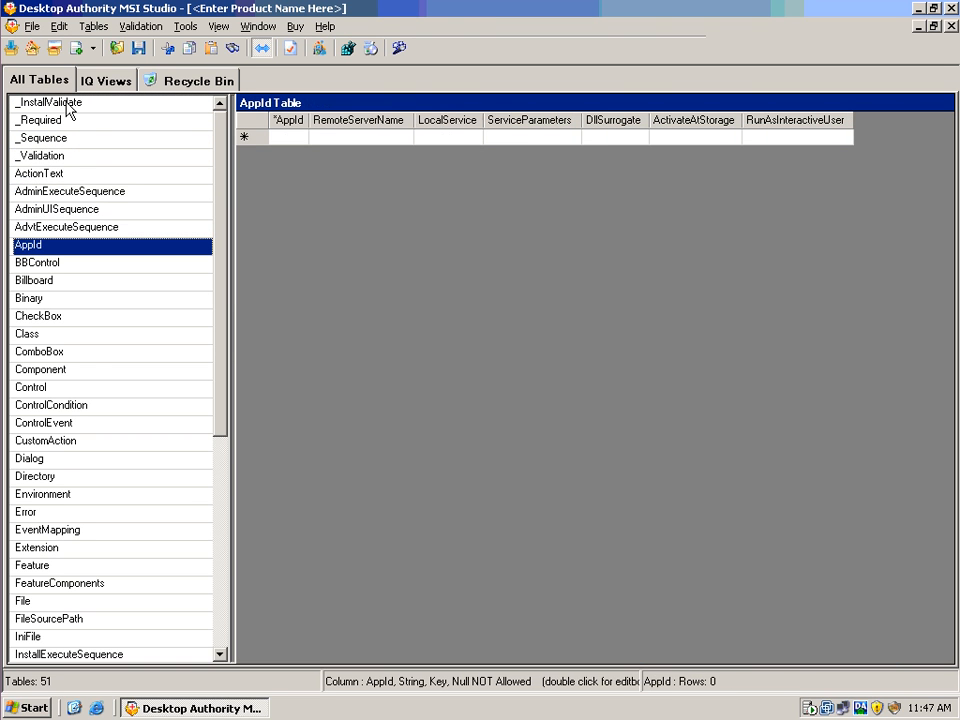
{"action": "left_click", "coordinate": [38, 315]}
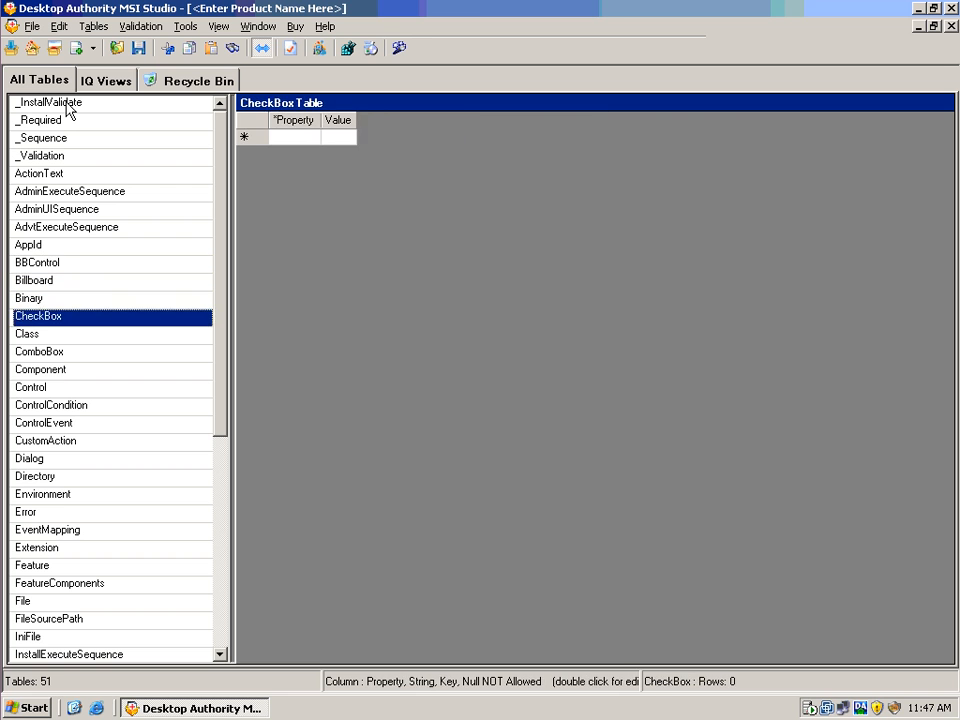
{"action": "left_click", "coordinate": [51, 405]}
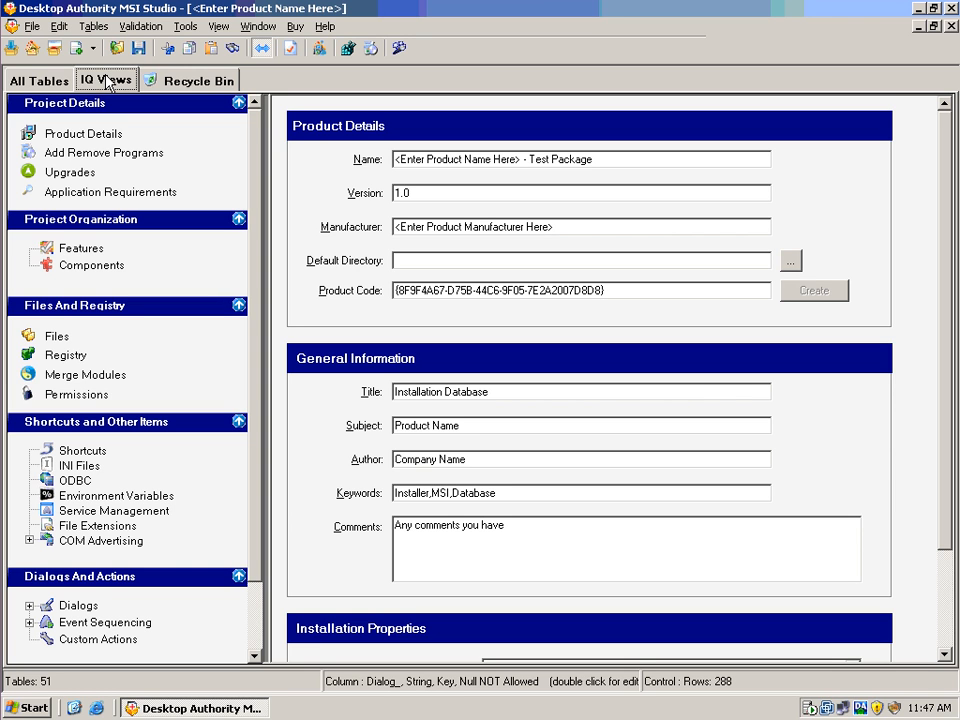
{"action": "mouse_move", "coordinate": [108, 138]}
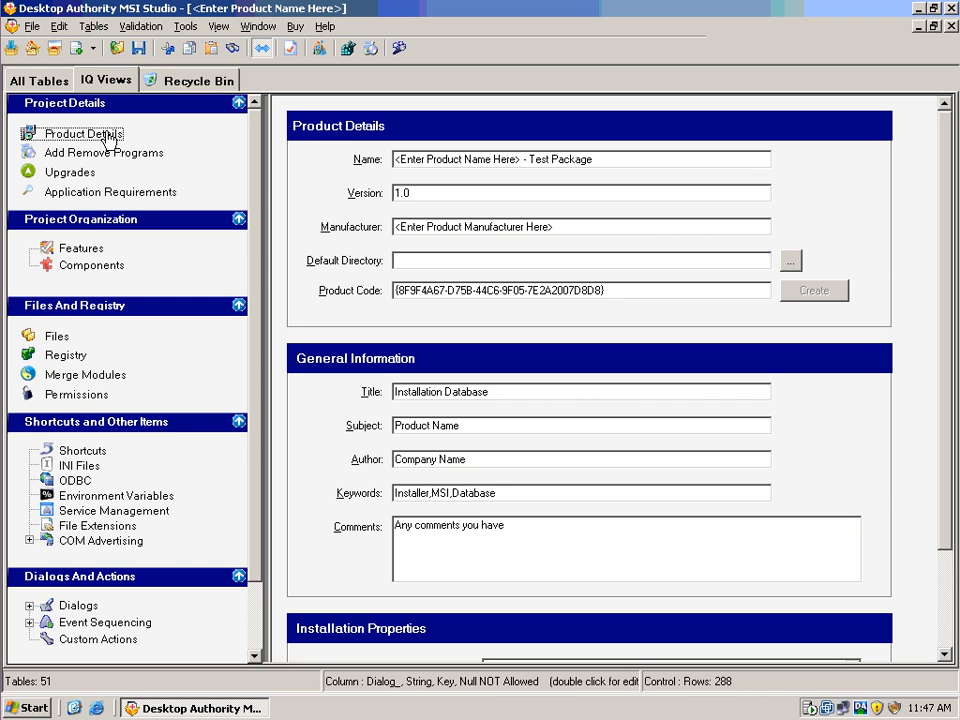
{"action": "mouse_move", "coordinate": [947, 170]}
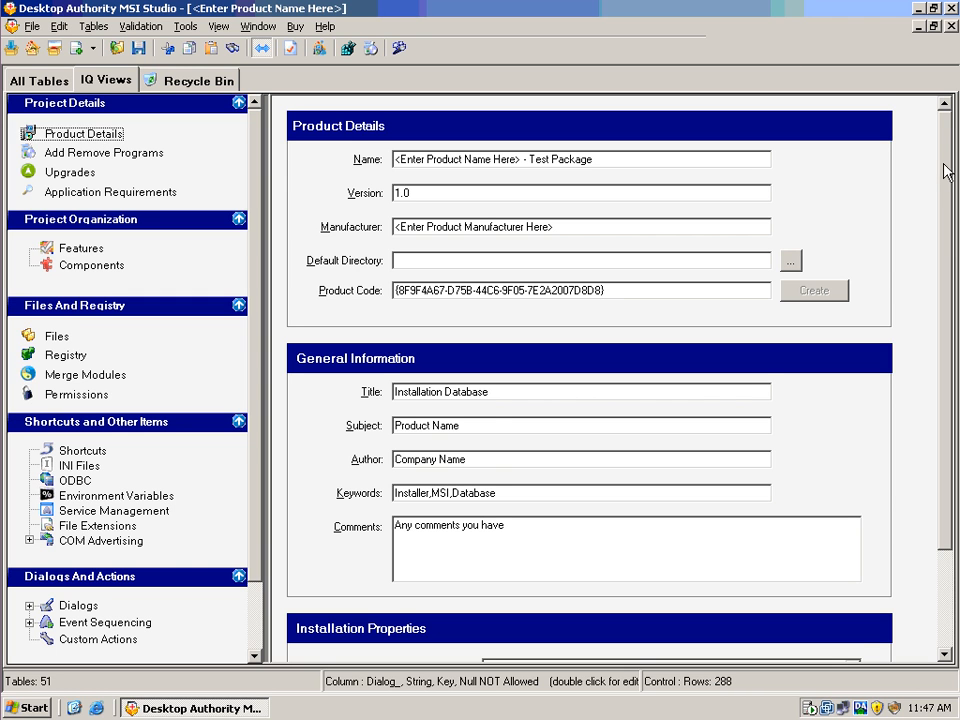
- Scroll Product Details, then view Add Remove Programs and the empty Upgrades list
{"action": "scroll", "scroll_direction": "down", "scroll_amount": 3}
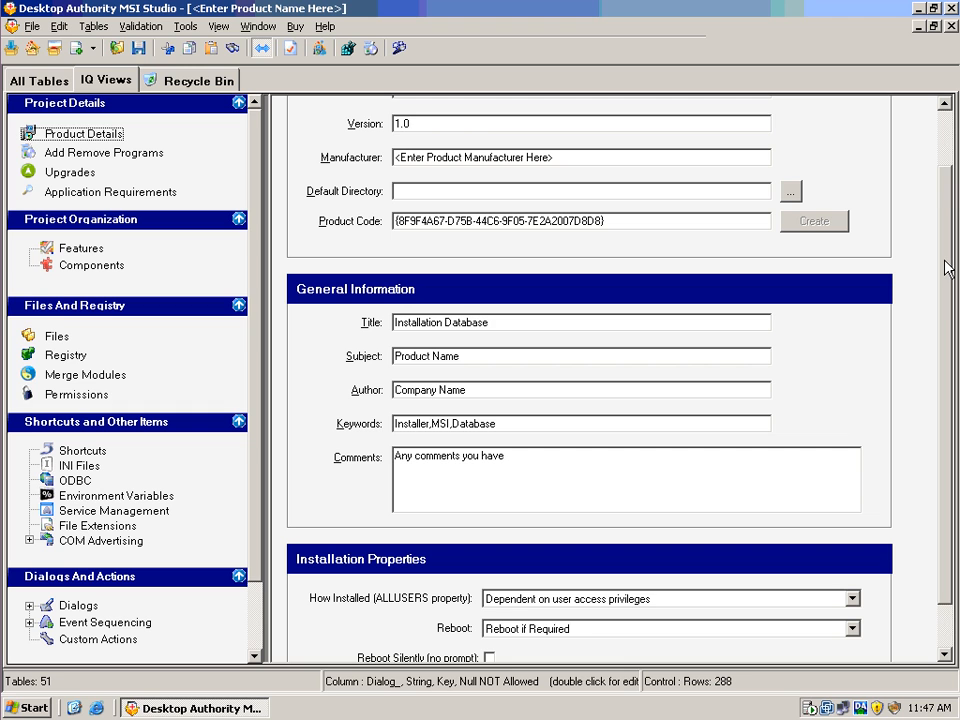
{"action": "scroll", "scroll_direction": "down", "scroll_amount": 3}
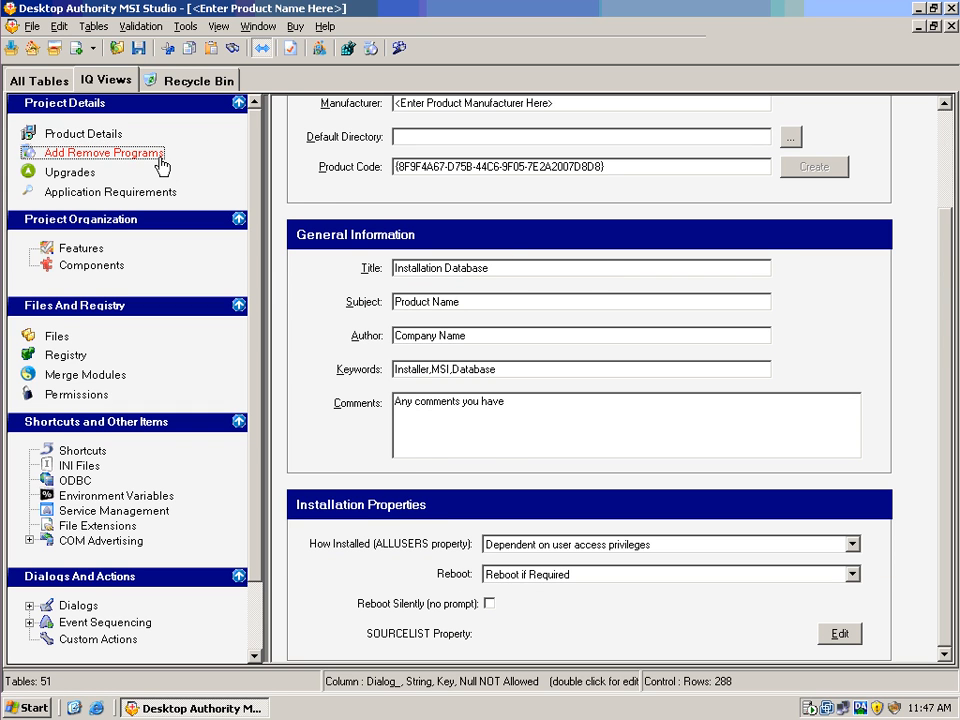
{"action": "left_click", "coordinate": [103, 152]}
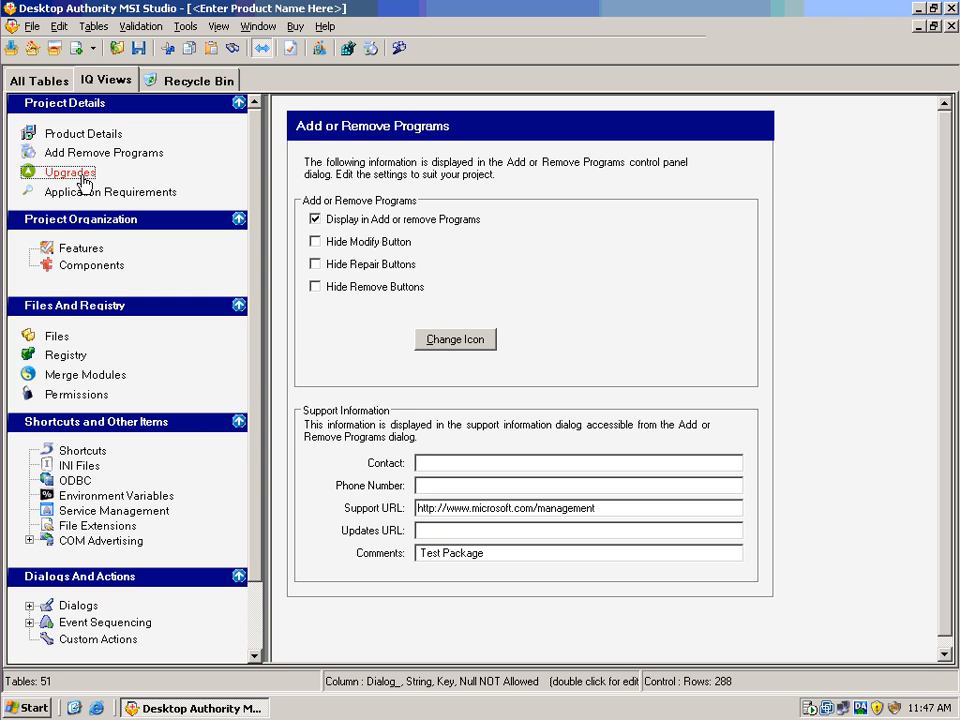
{"action": "left_click", "coordinate": [71, 172]}
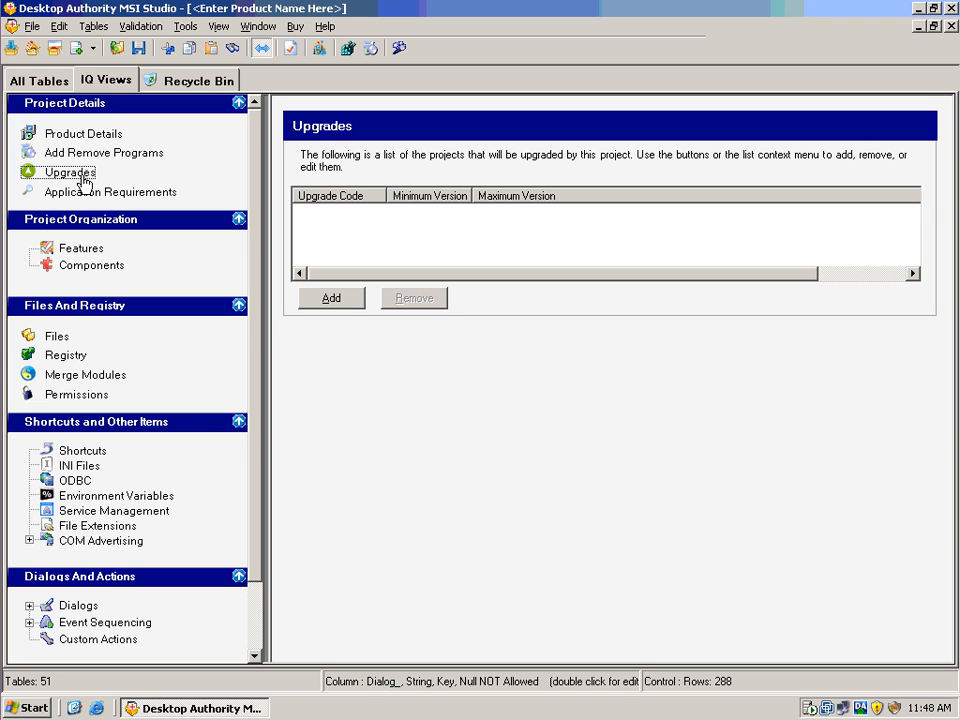
{"action": "left_click", "coordinate": [109, 191]}
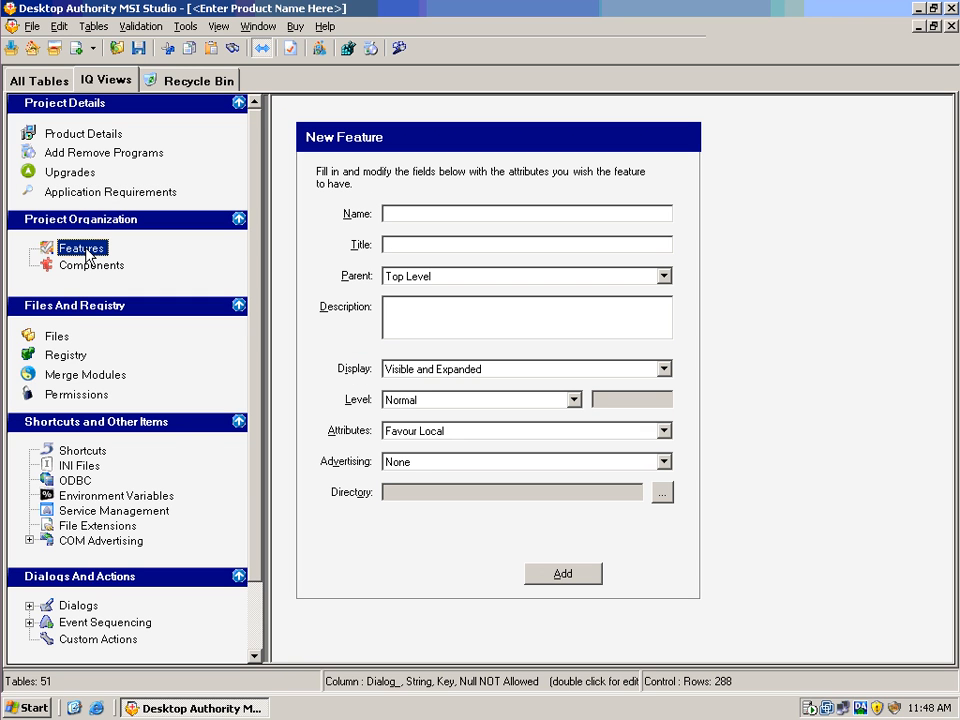
- Bring up the New Component form under Project Organization, with its generated GUID
{"action": "left_click", "coordinate": [92, 264]}
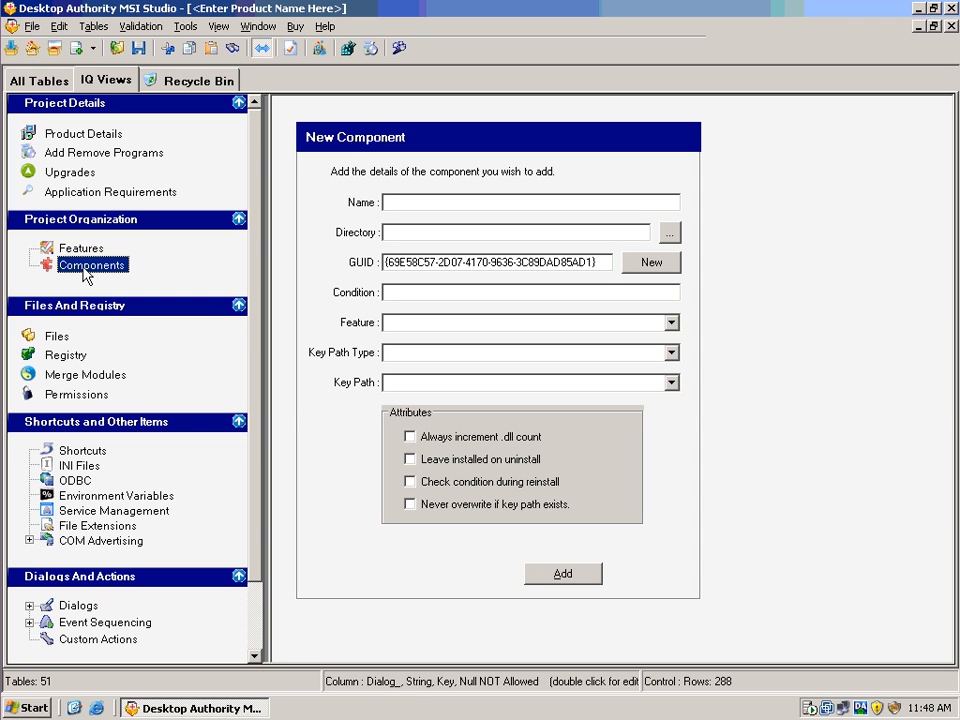
{"action": "mouse_move", "coordinate": [670, 383]}
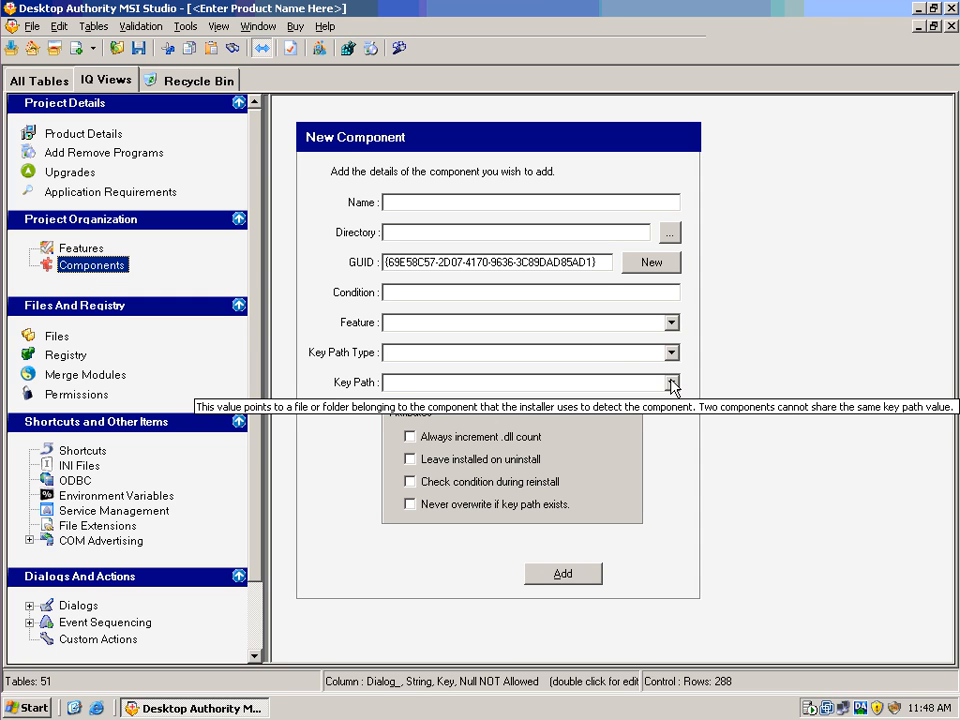
{"action": "mouse_move", "coordinate": [751, 320]}
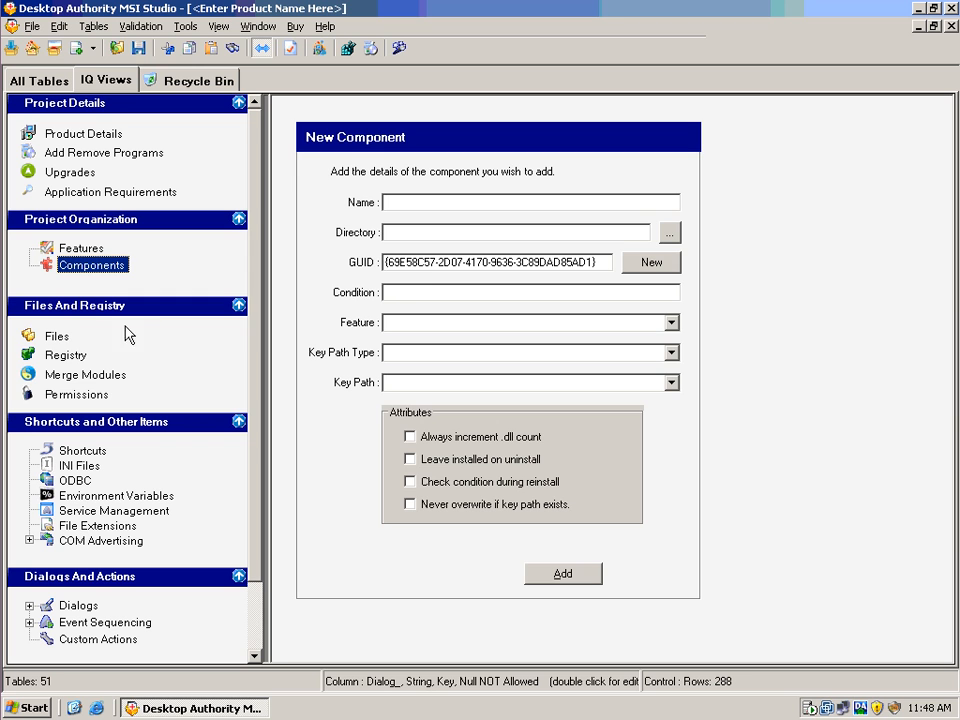
- Step through the Files, Registry, Merge Modules and empty Shortcuts editors
{"action": "left_click", "coordinate": [56, 336]}
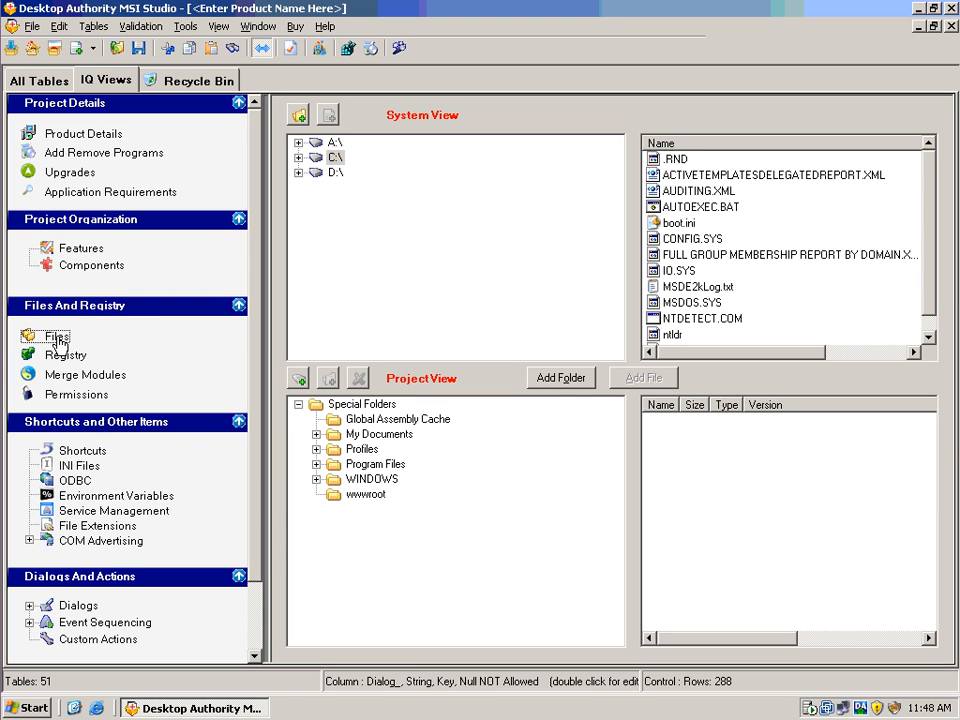
{"action": "mouse_move", "coordinate": [65, 350]}
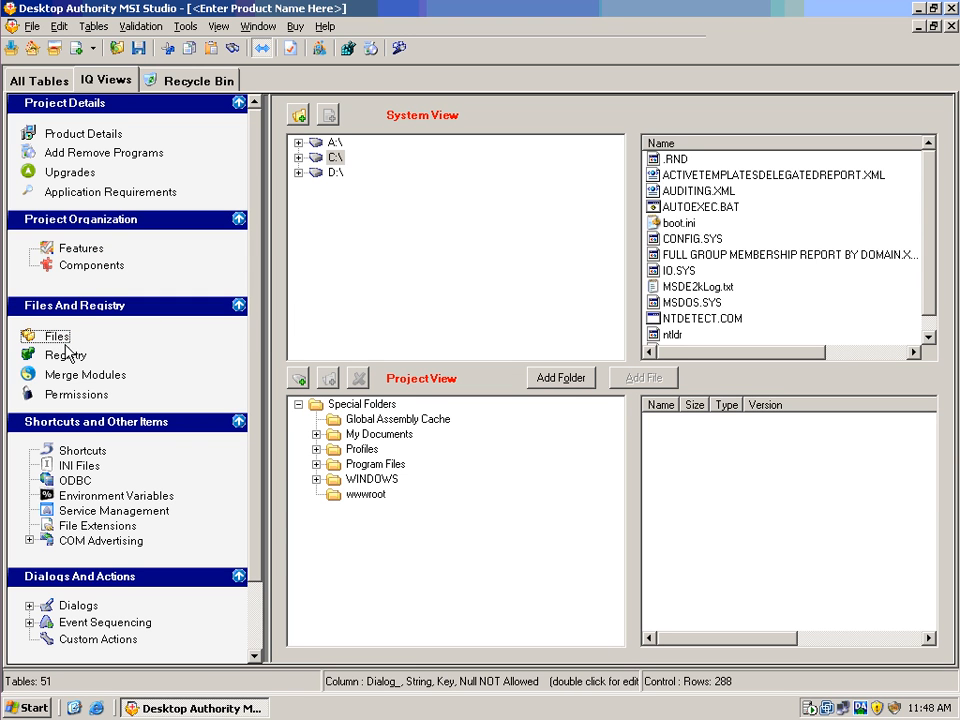
{"action": "left_click", "coordinate": [66, 355]}
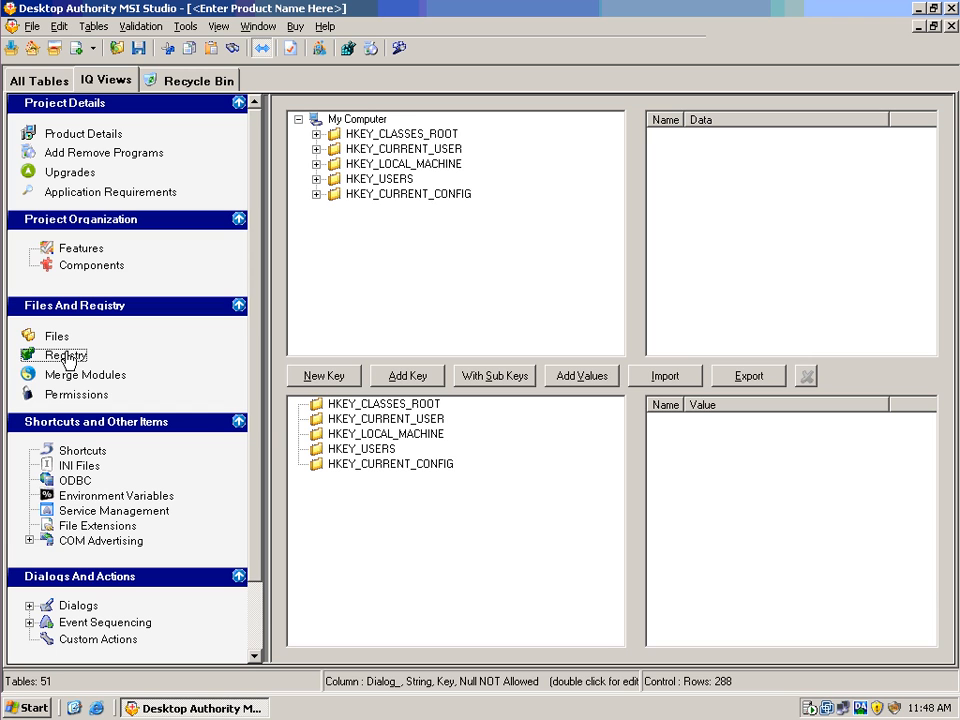
{"action": "left_click", "coordinate": [85, 374]}
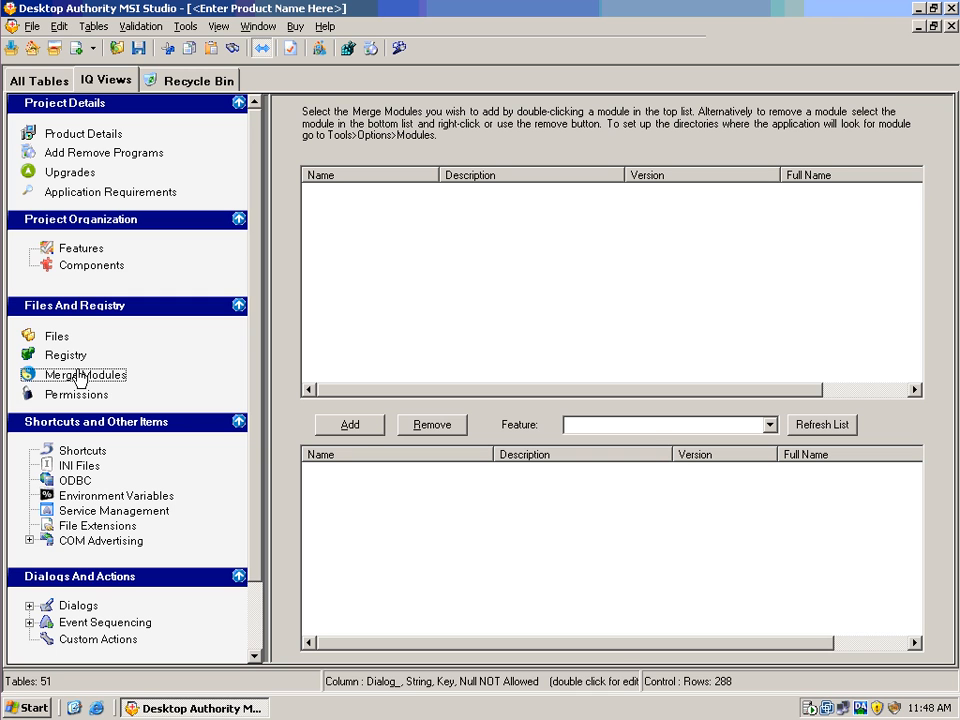
{"action": "left_click", "coordinate": [76, 394]}
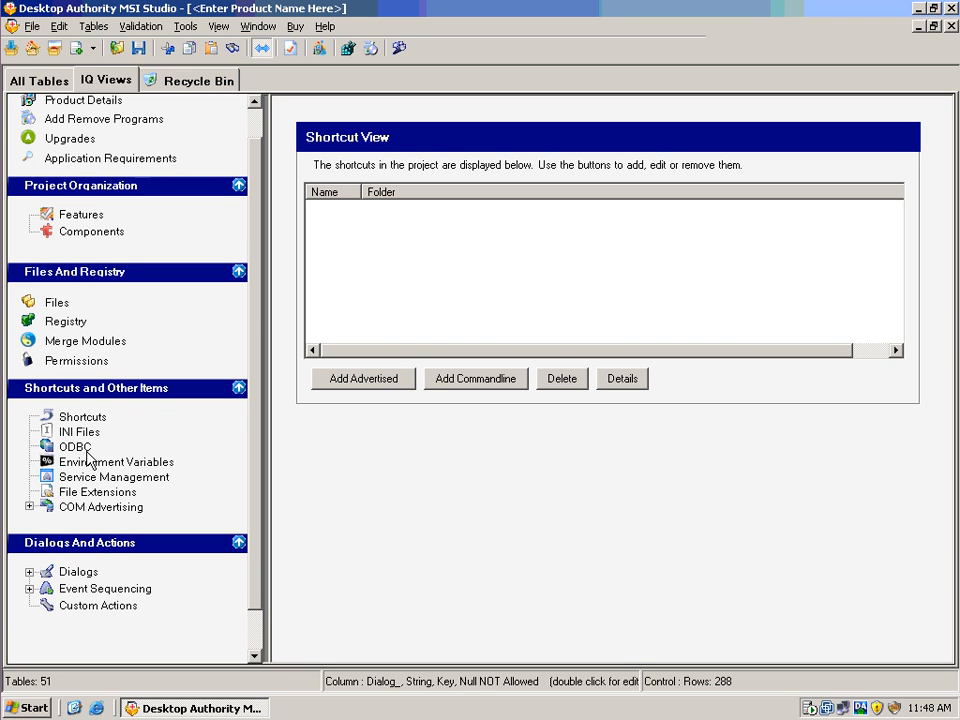
{"action": "mouse_move", "coordinate": [128, 427]}
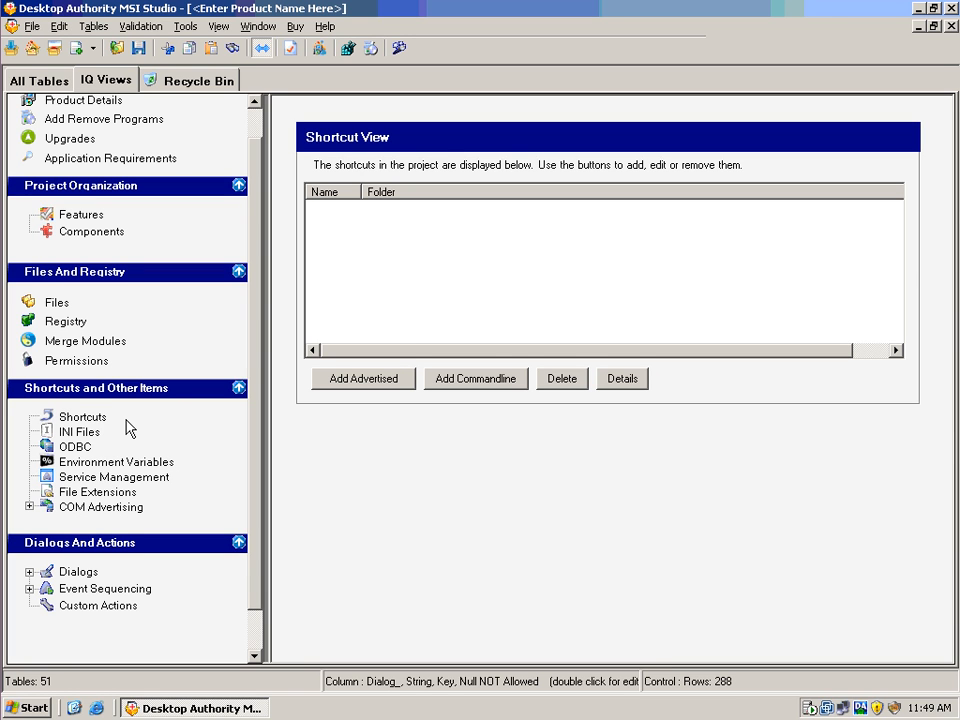
{"action": "mouse_move", "coordinate": [78, 452]}
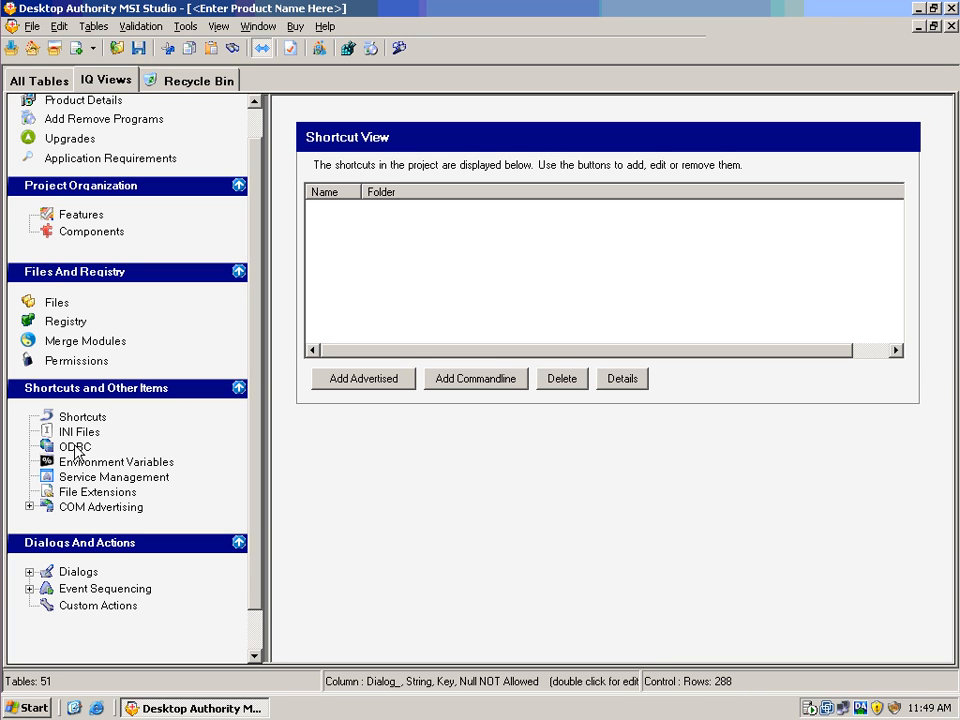
{"action": "mouse_move", "coordinate": [183, 448]}
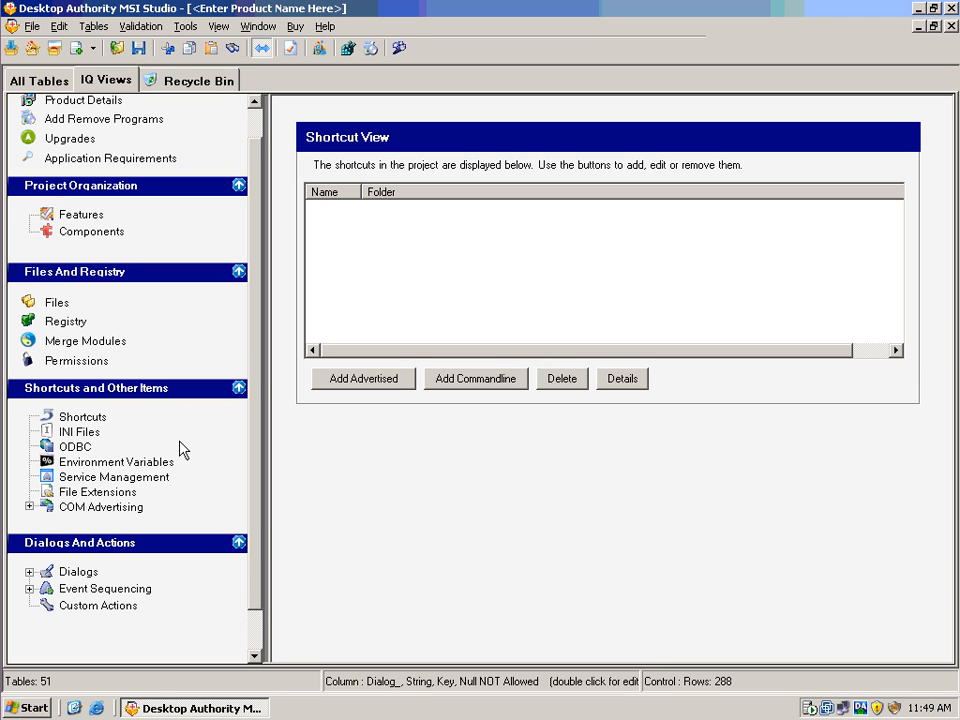
{"action": "mouse_move", "coordinate": [250, 478]}
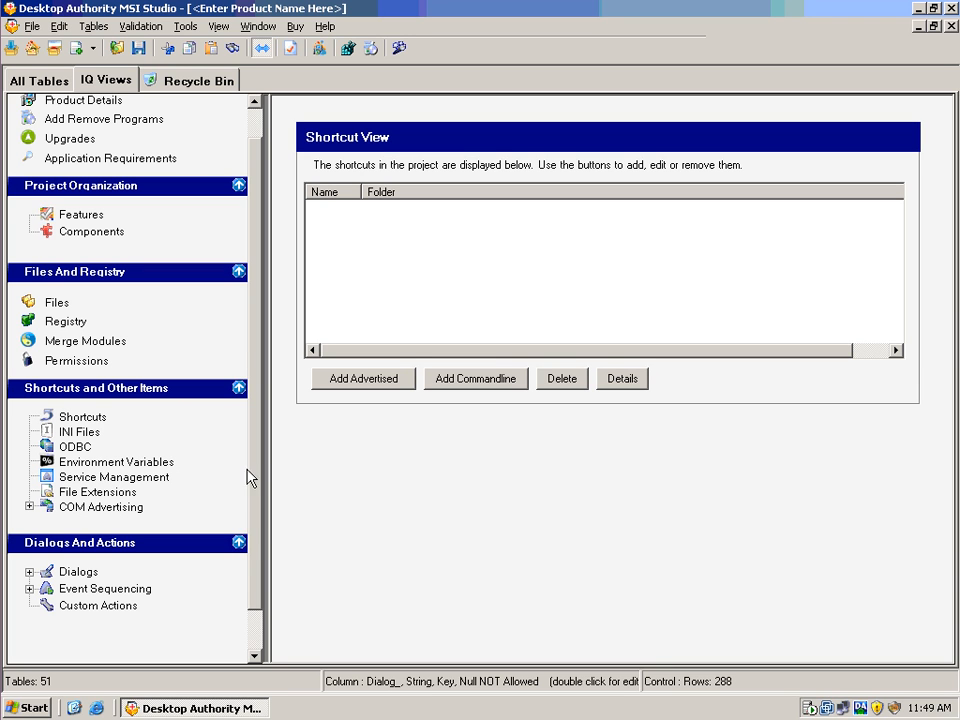
{"action": "mouse_move", "coordinate": [258, 495]}
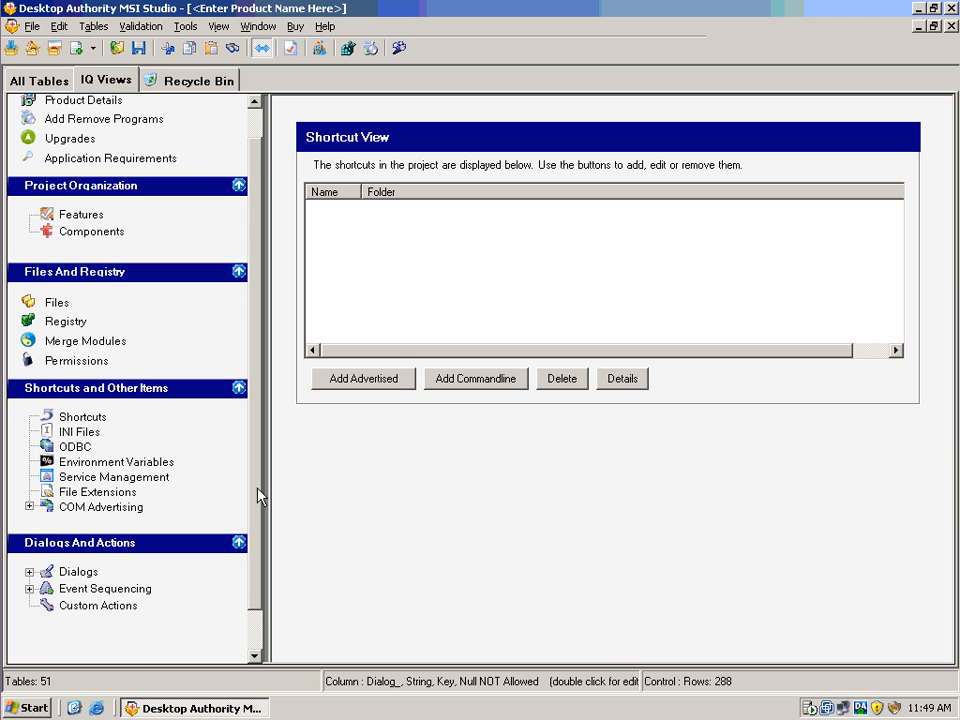
{"action": "scroll", "scroll_direction": "down", "scroll_amount": 3}
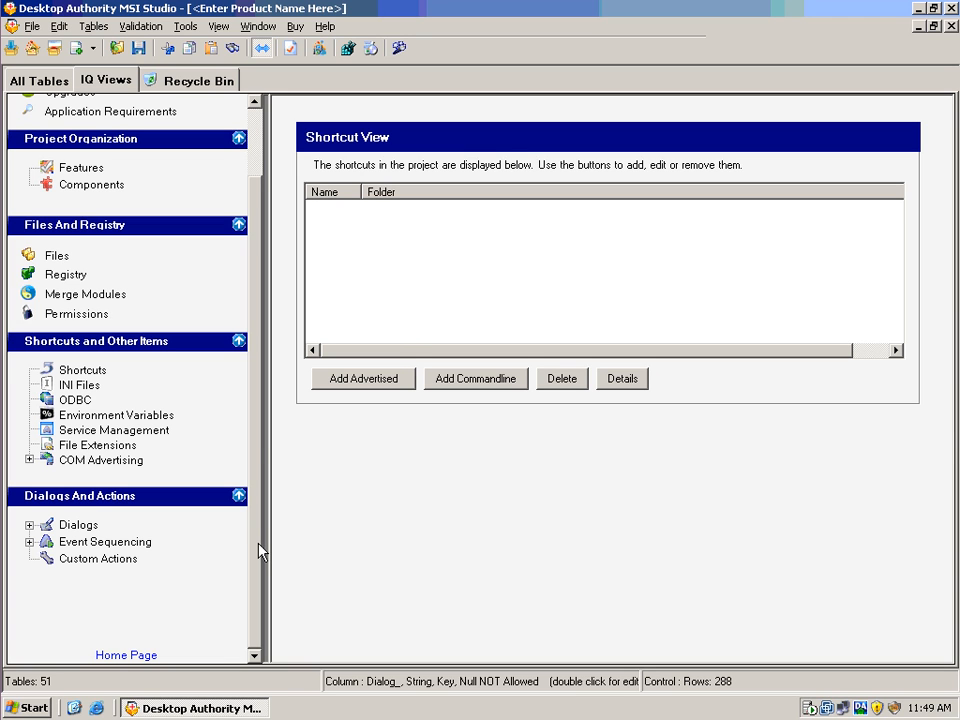
{"action": "mouse_move", "coordinate": [410, 345]}
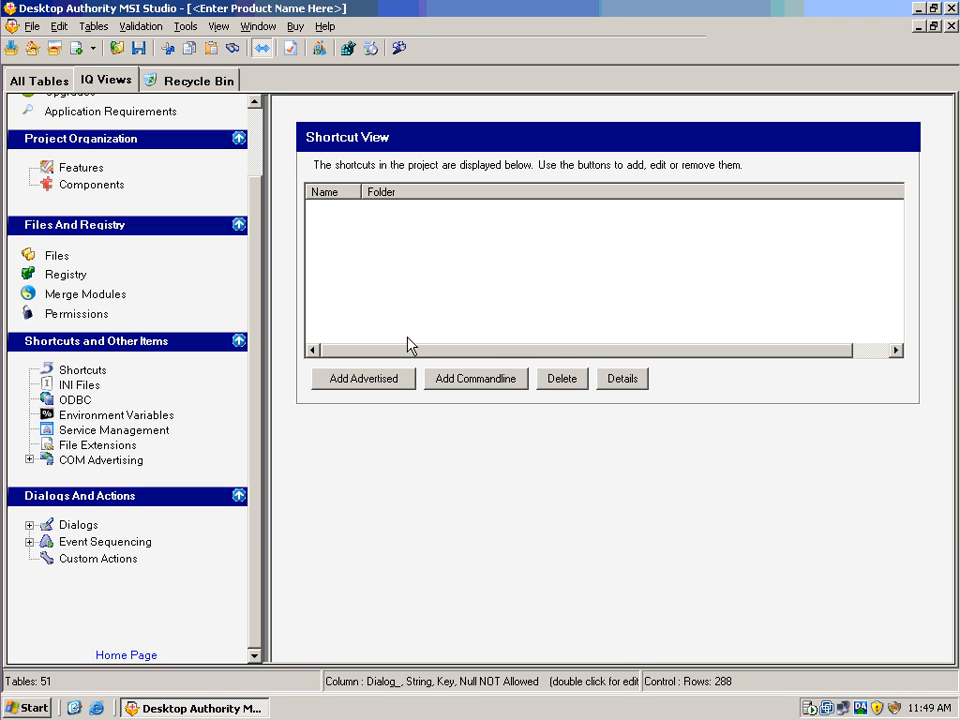
- Choose MCE Validation (Fast) from the Validation menu
{"action": "left_click", "coordinate": [141, 26]}
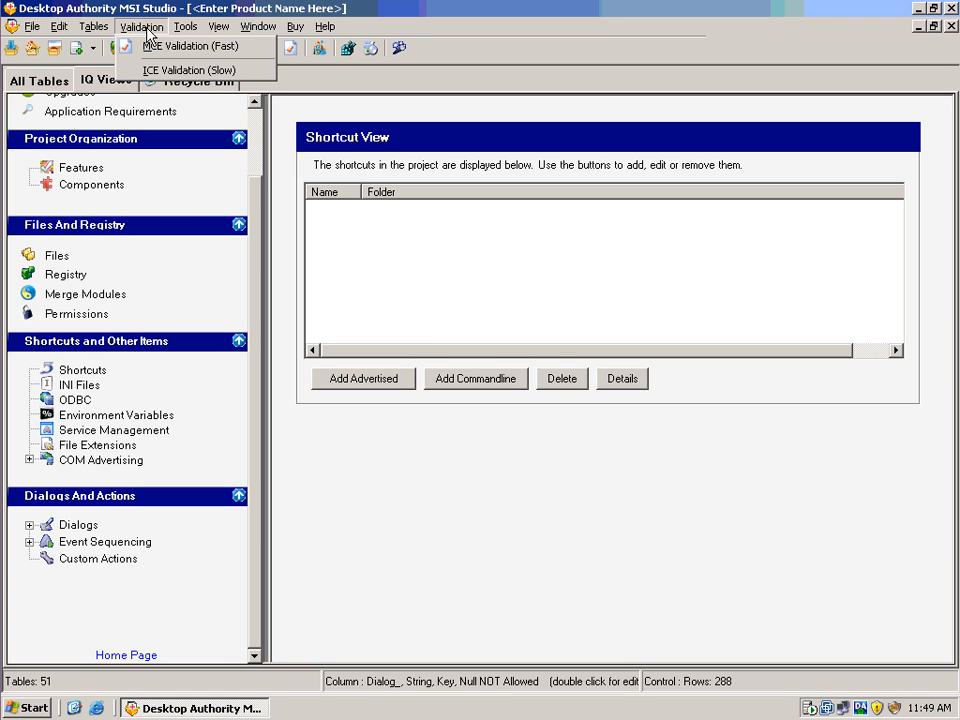
{"action": "mouse_move", "coordinate": [190, 46]}
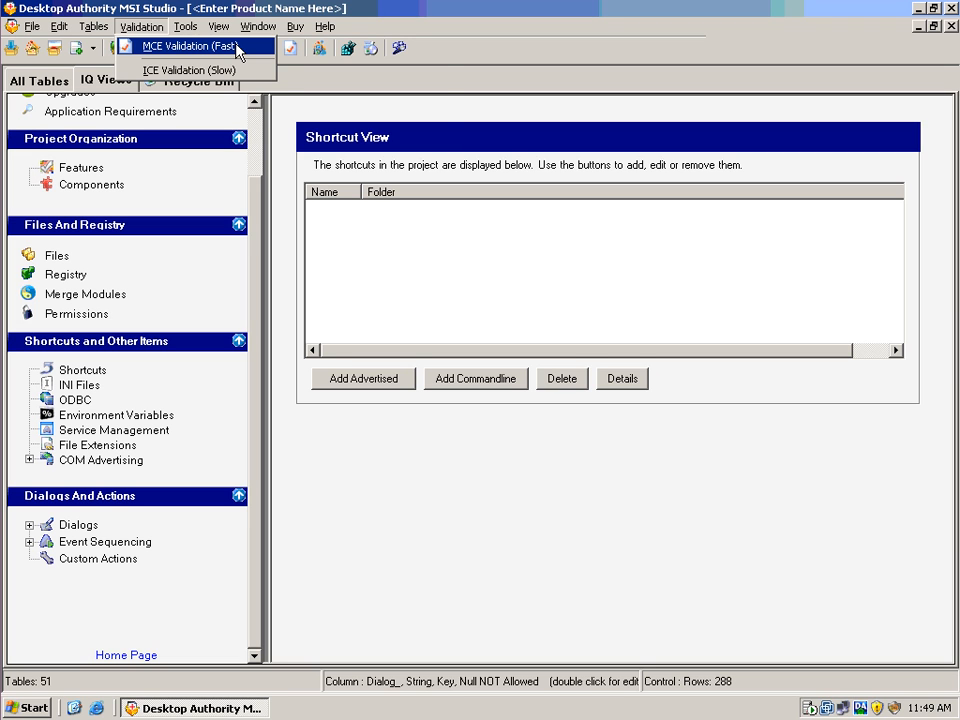
{"action": "left_click", "coordinate": [259, 26]}
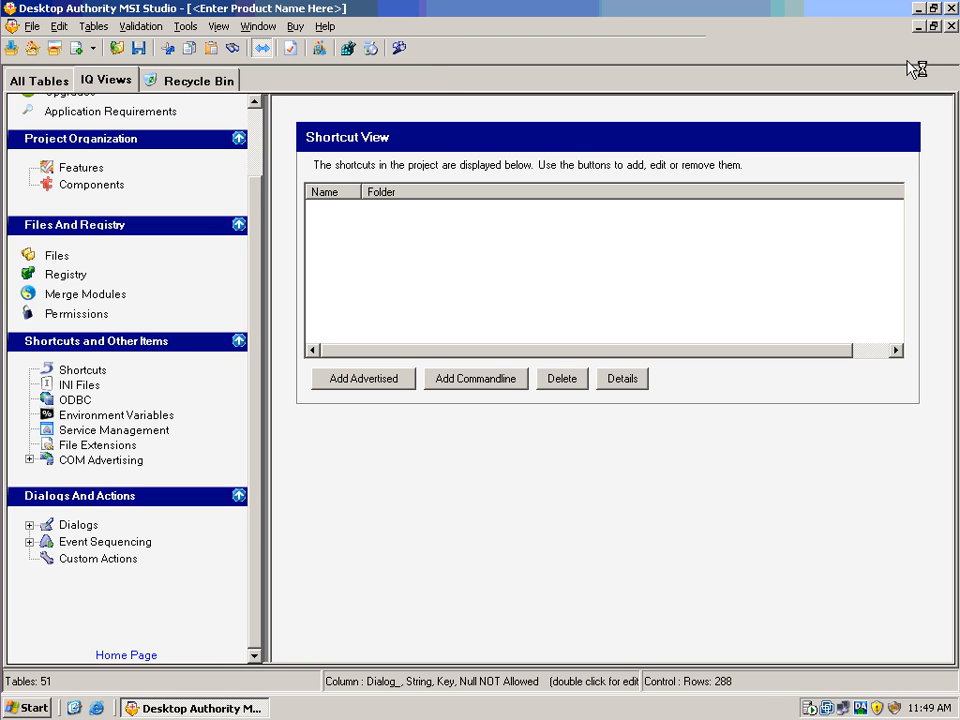
{"action": "mouse_move", "coordinate": [933, 58]}
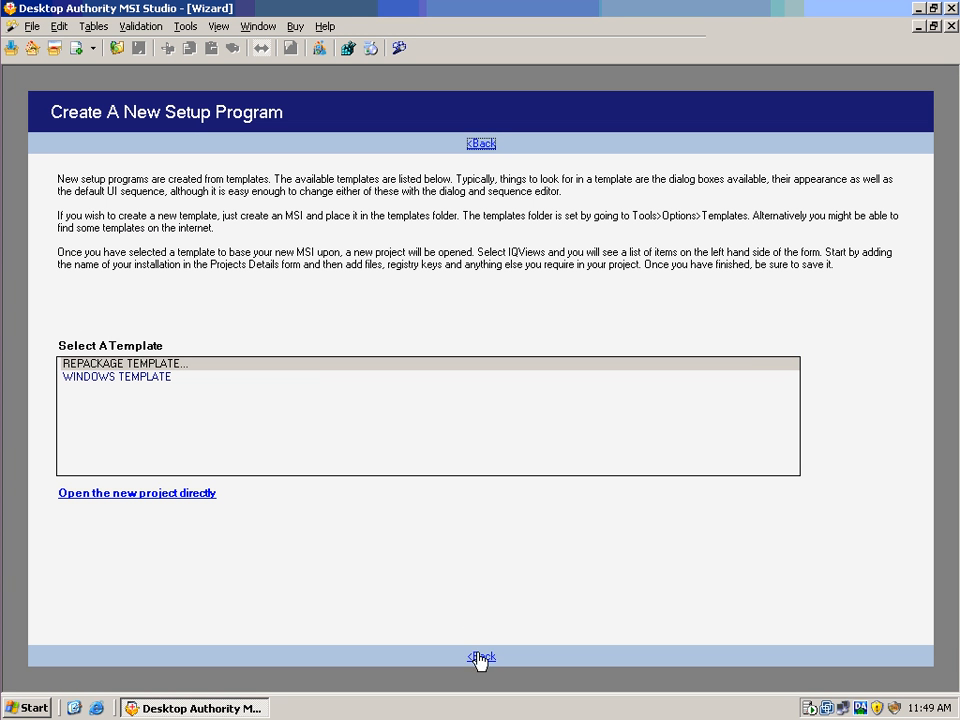
- Leave the Create A New Setup Program page via the Back link to Getting Started
{"action": "left_click", "coordinate": [481, 657]}
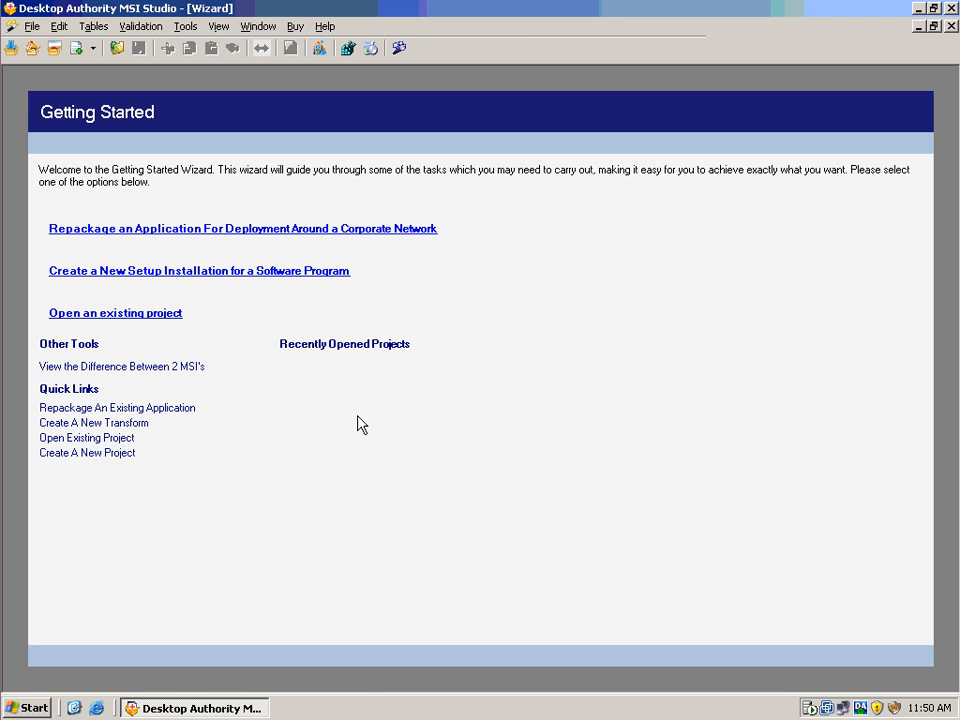
{"action": "mouse_move", "coordinate": [700, 575]}
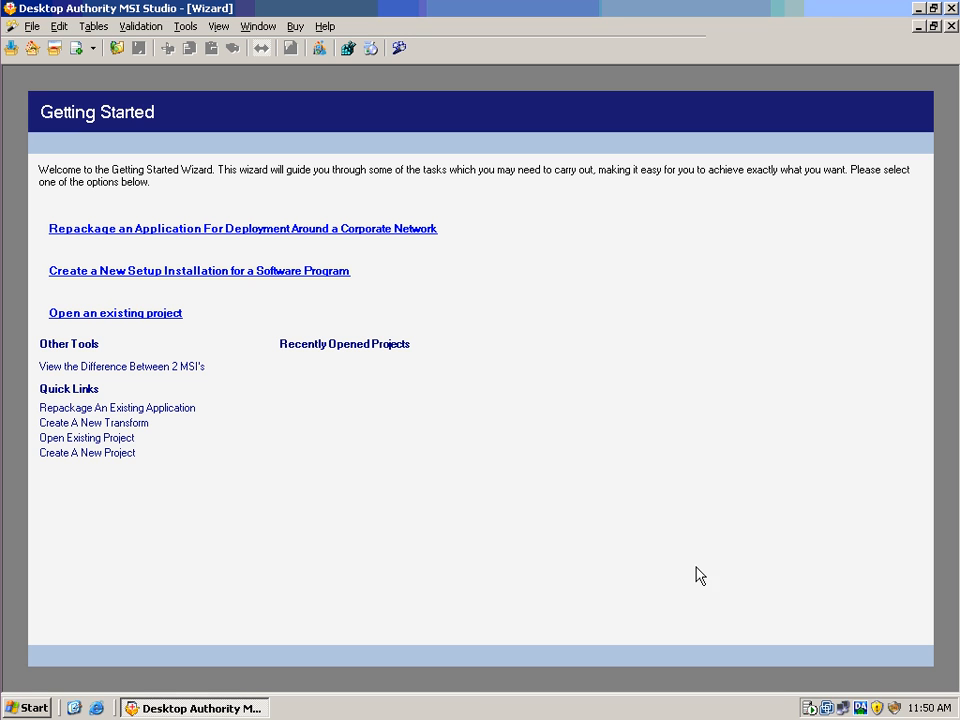